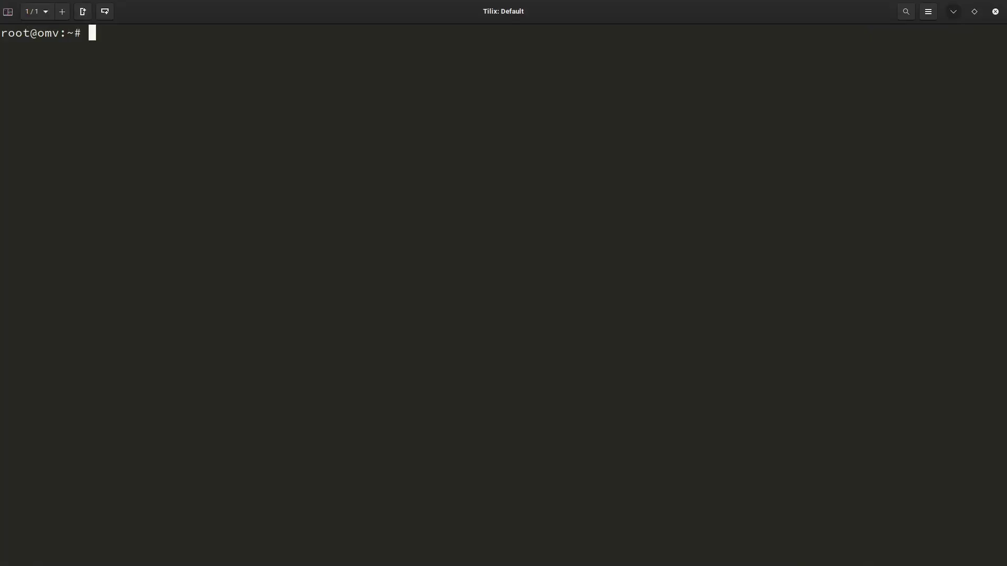
{"action": "mouse_move", "coordinate": [426, 149]}
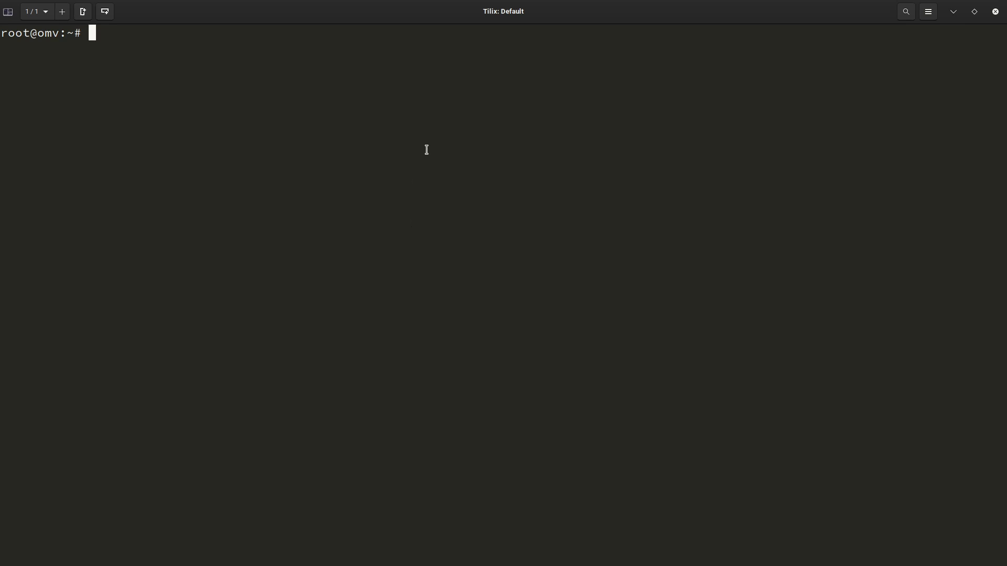
- Paste the wget plugin-developers install command into the terminal and run it
{"action": "right_click", "coordinate": [425, 149]}
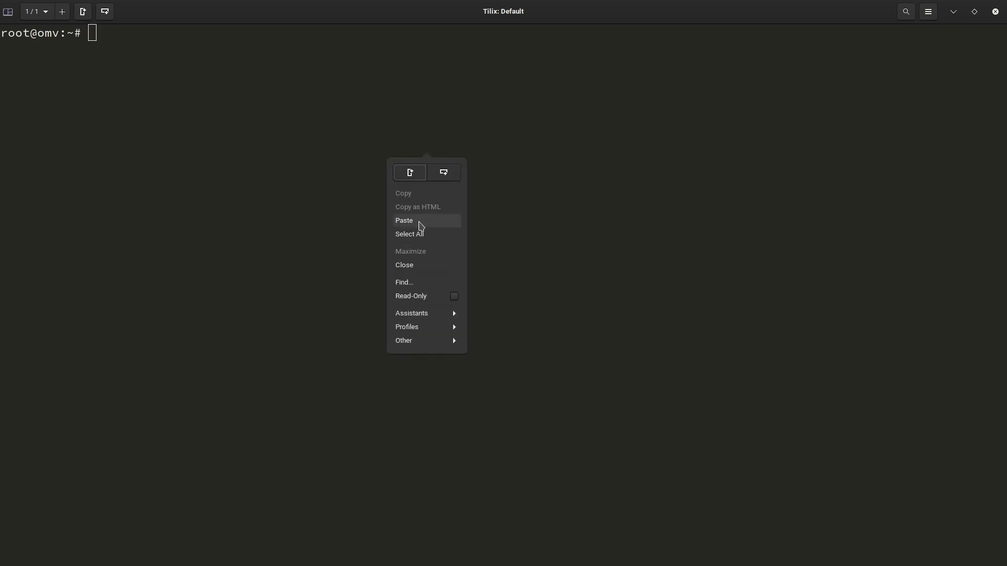
{"action": "mouse_move", "coordinate": [420, 225]}
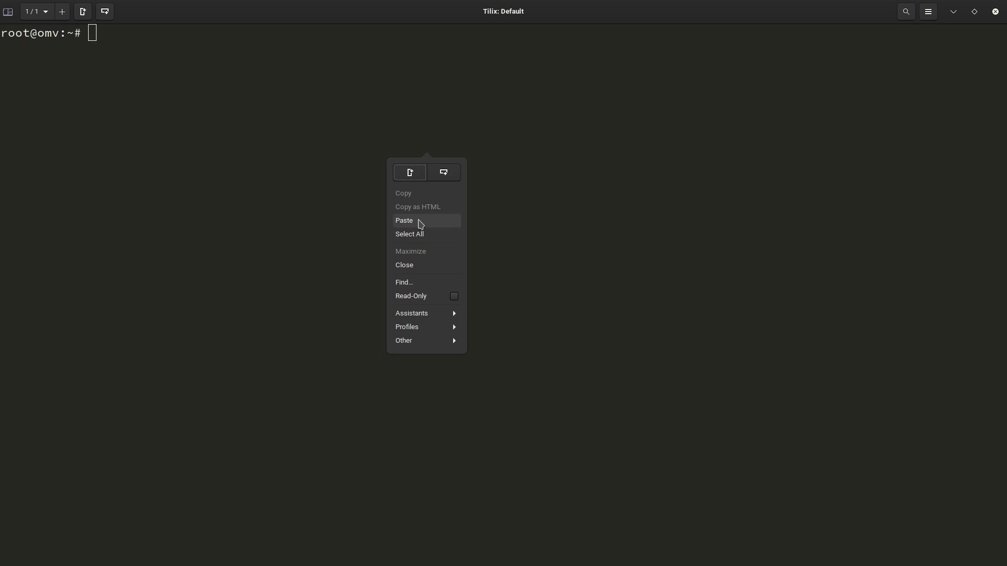
{"action": "left_click", "coordinate": [404, 220]}
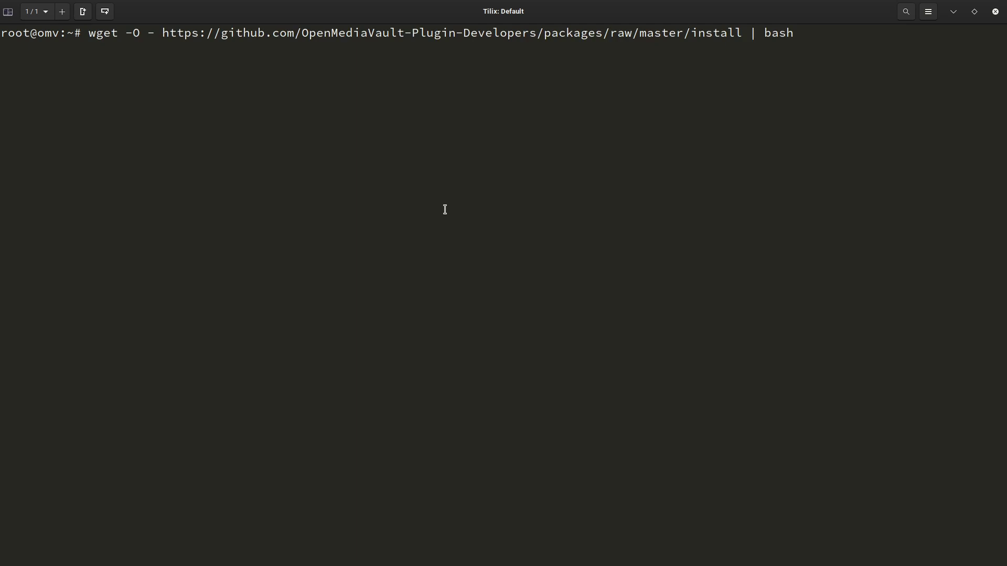
{"action": "key", "text": "Return"}
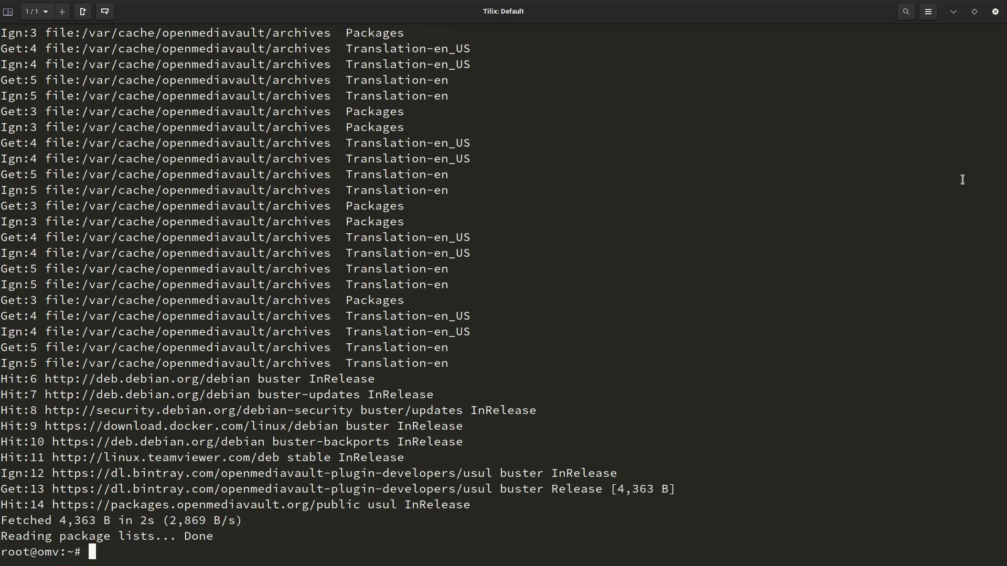
{"action": "mouse_move", "coordinate": [527, 285]}
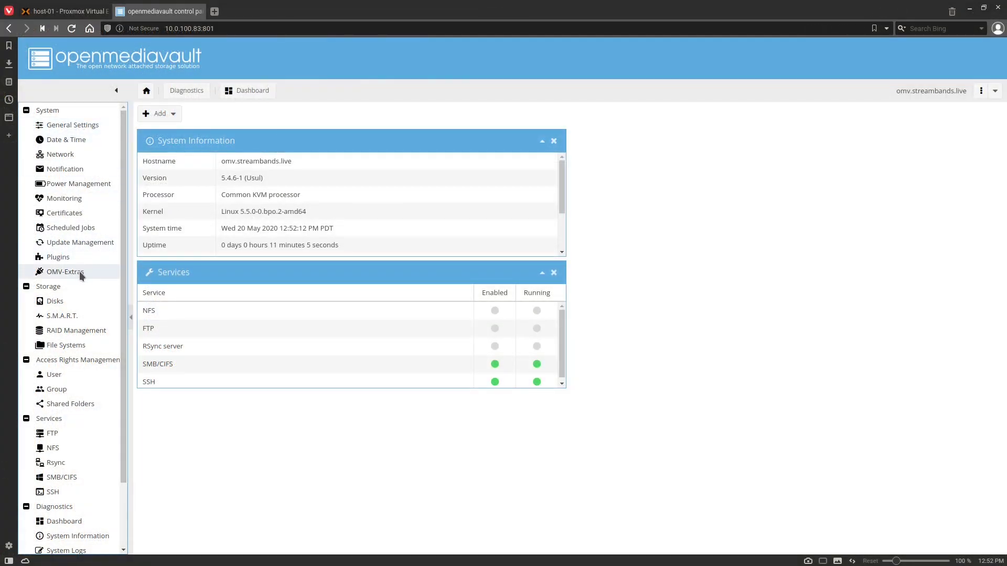
{"action": "mouse_move", "coordinate": [94, 275]}
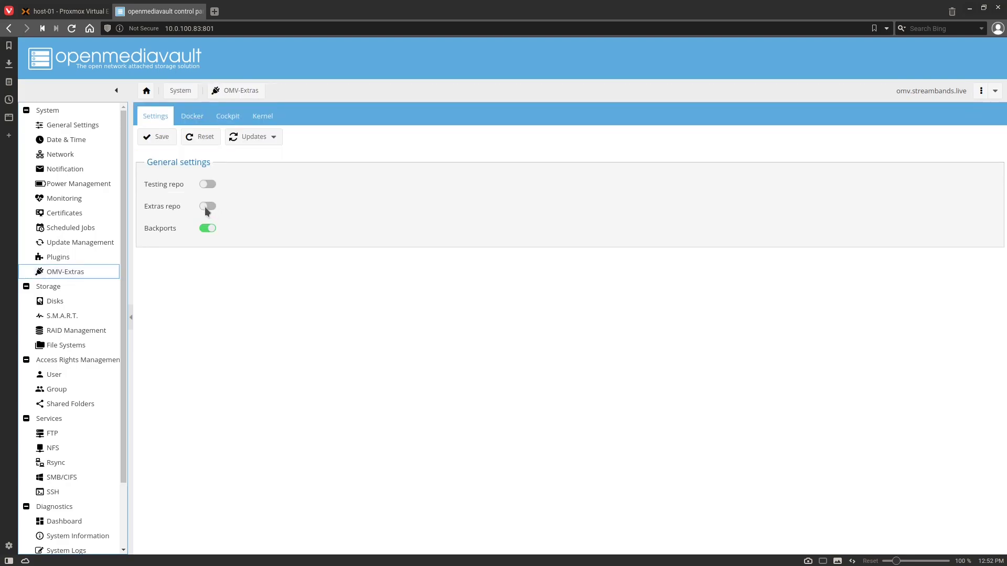
- Enable the Extras repo in OMV-Extras, save it, and view the Docker settings
{"action": "left_click", "coordinate": [206, 206]}
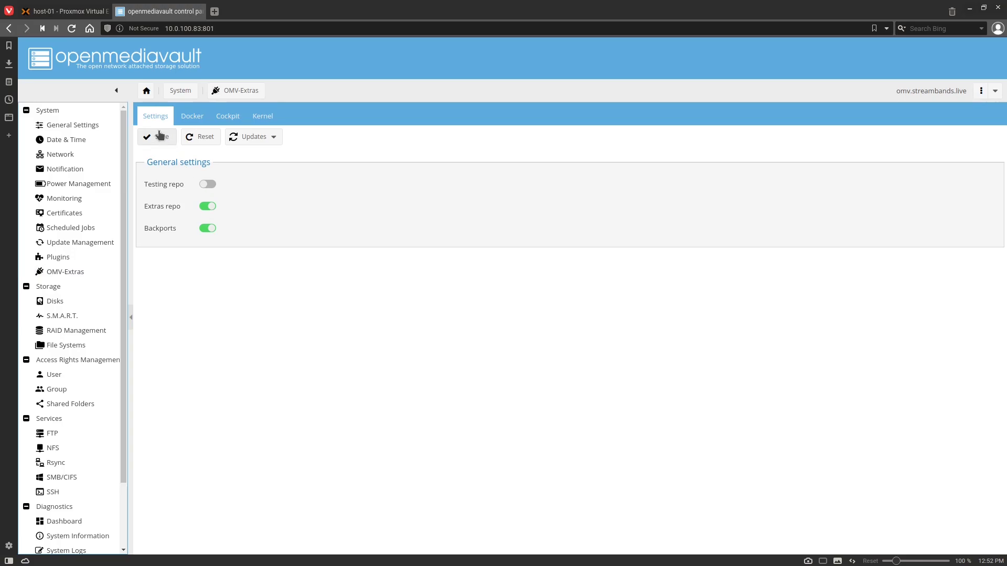
{"action": "left_click", "coordinate": [157, 137]}
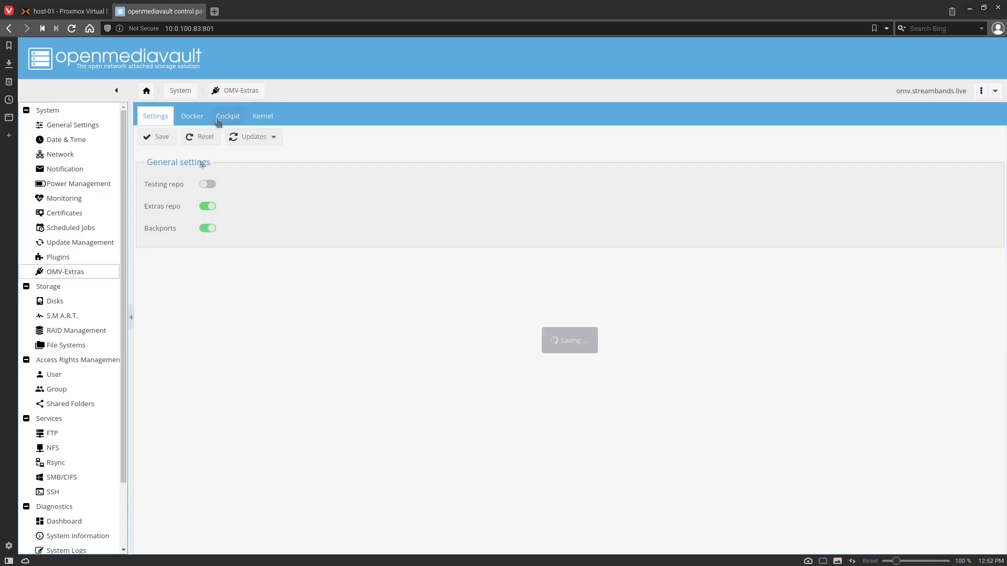
{"action": "left_click", "coordinate": [191, 116]}
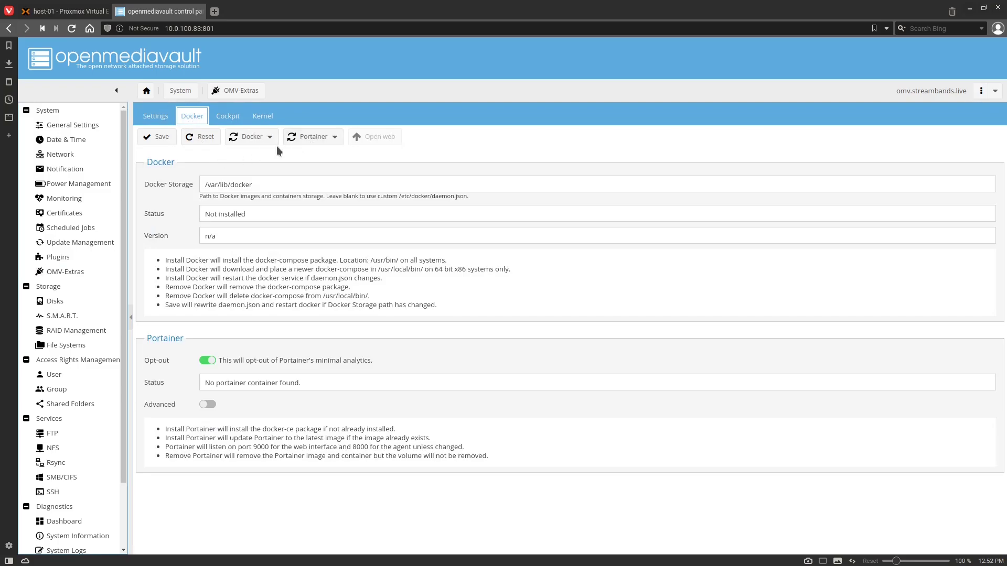
- Install Docker and then Portainer from their OMV-Extras action menus
{"action": "left_click", "coordinate": [250, 136]}
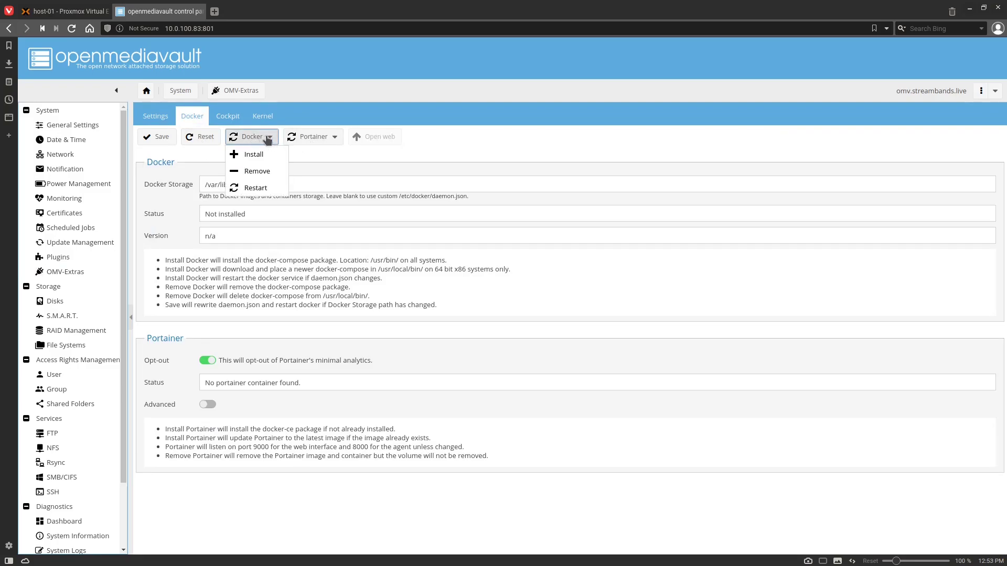
{"action": "mouse_move", "coordinate": [256, 154]}
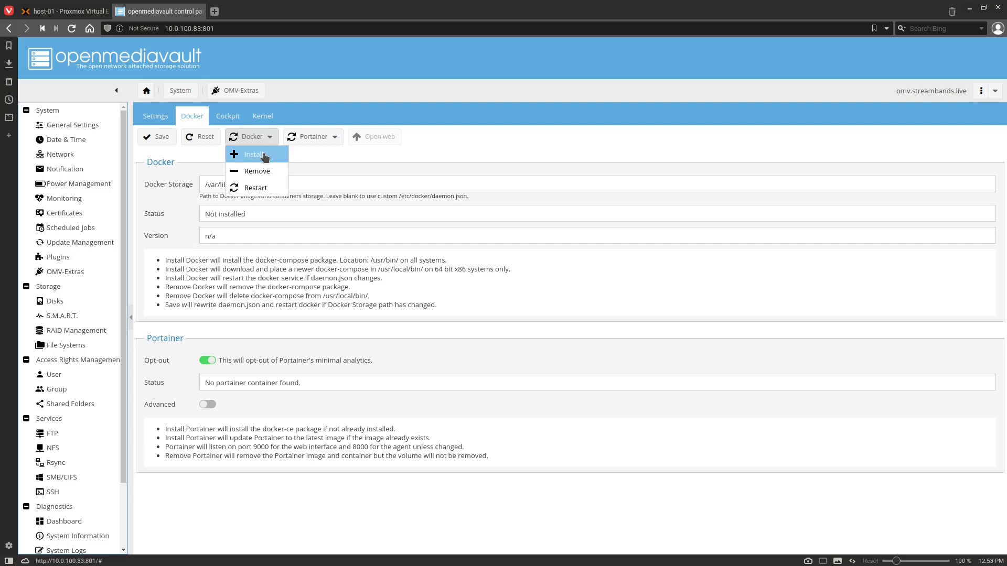
{"action": "left_click", "coordinate": [255, 154]}
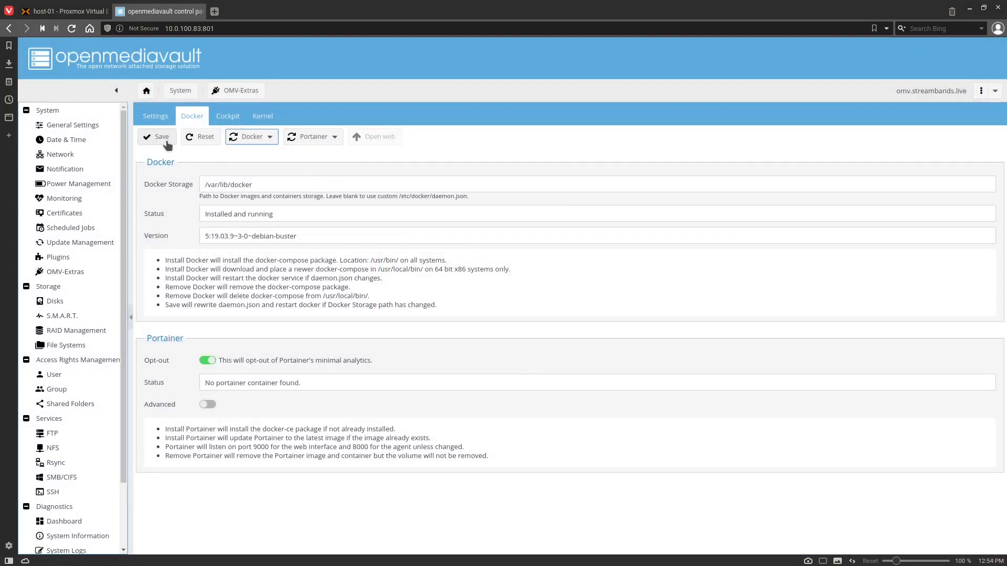
{"action": "left_click", "coordinate": [312, 137]}
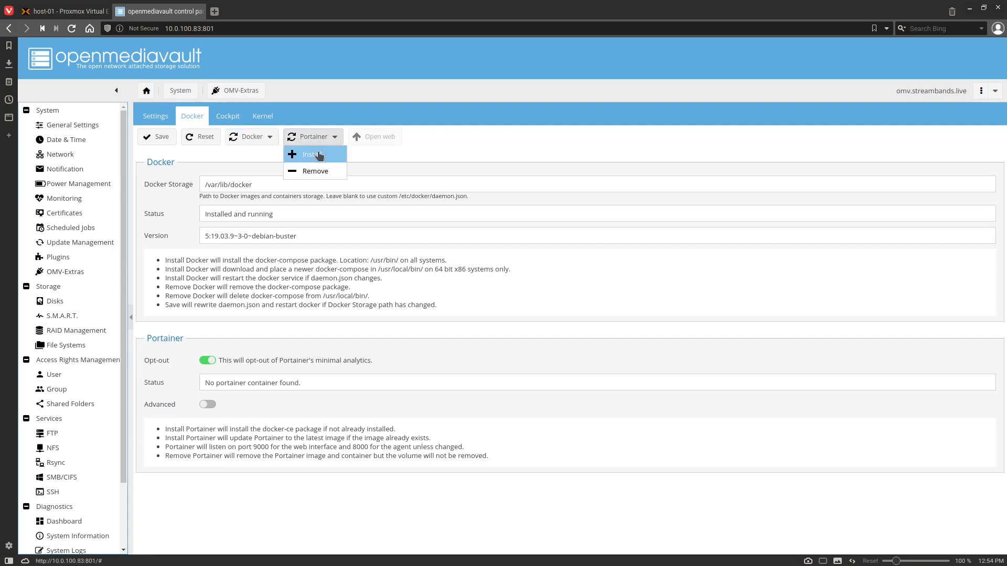
{"action": "mouse_move", "coordinate": [320, 158]}
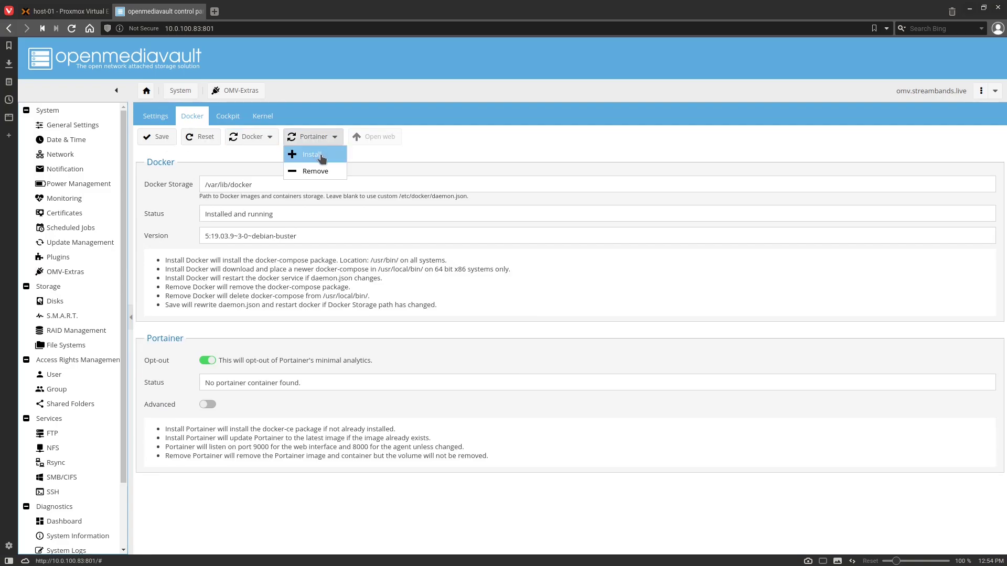
{"action": "left_click", "coordinate": [312, 154]}
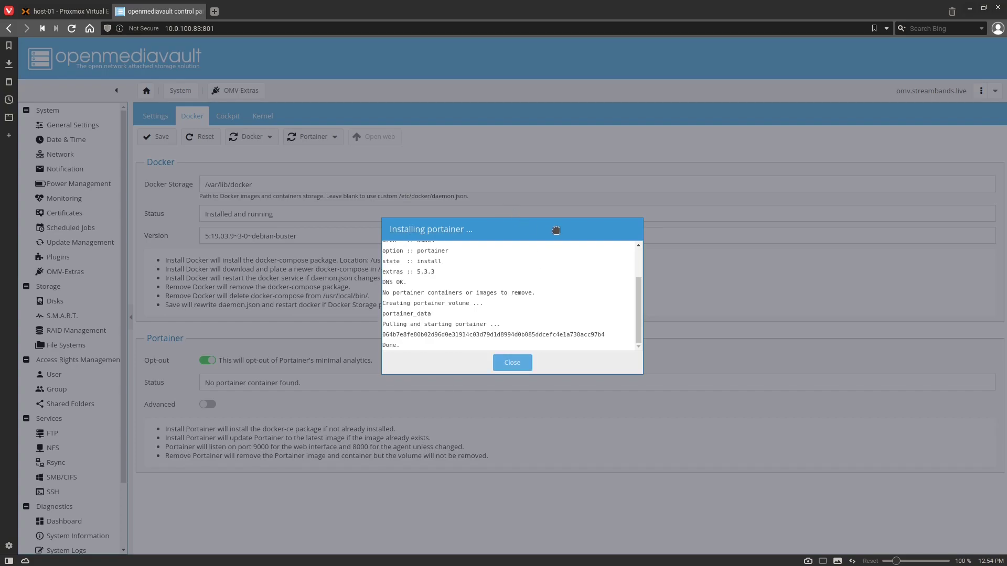
- Dismiss the Portainer install log and launch Portainer's web interface
{"action": "left_click", "coordinate": [512, 362]}
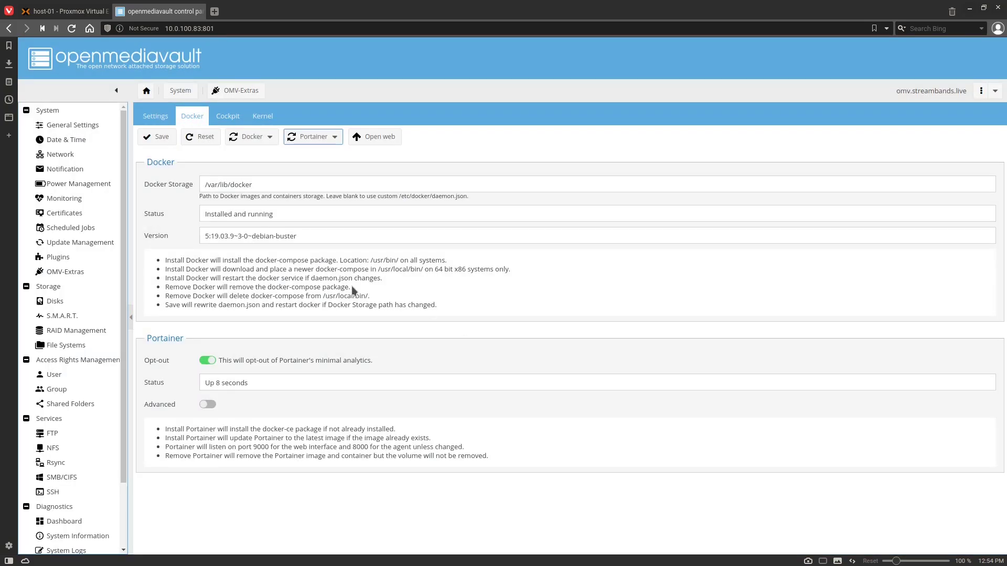
{"action": "mouse_move", "coordinate": [268, 260]}
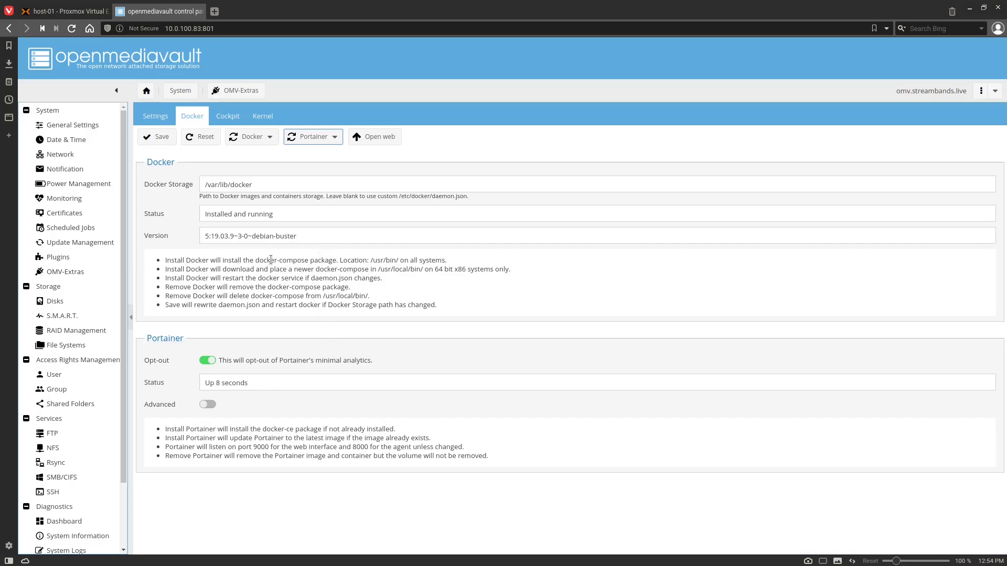
{"action": "left_click", "coordinate": [375, 136]}
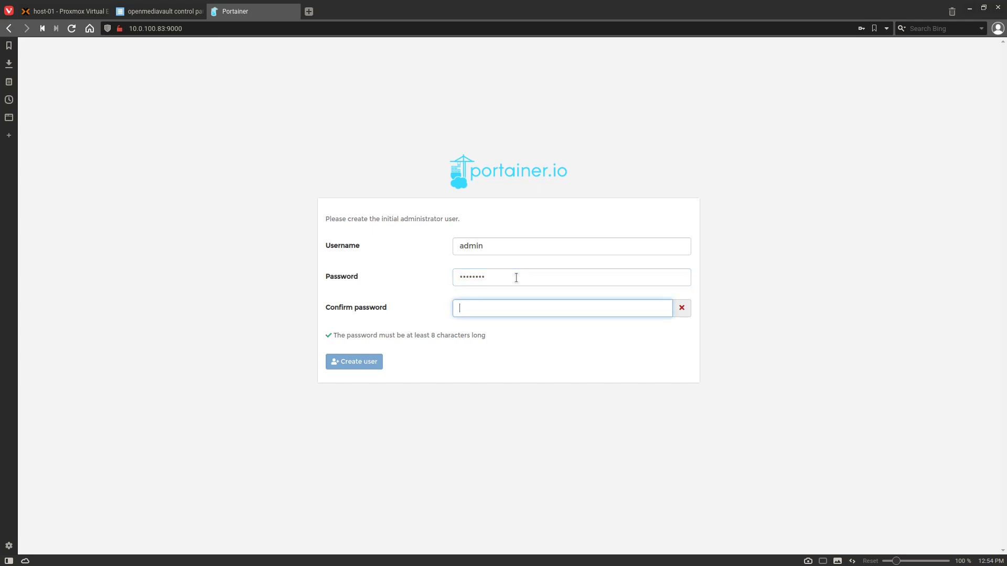
- Create the Portainer admin user, declining the browser's password save
{"action": "type", "text": "••"}
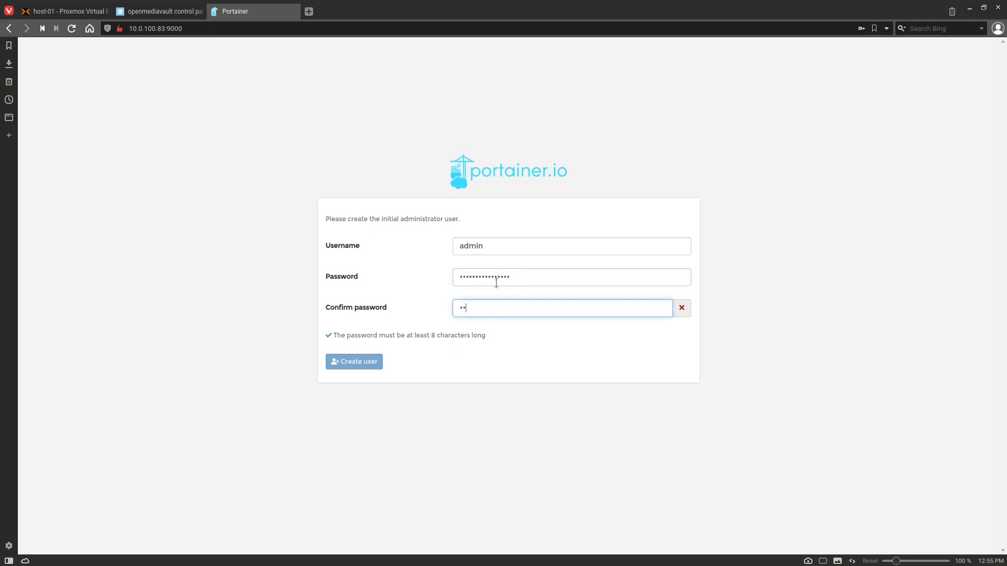
{"action": "left_click", "coordinate": [353, 362]}
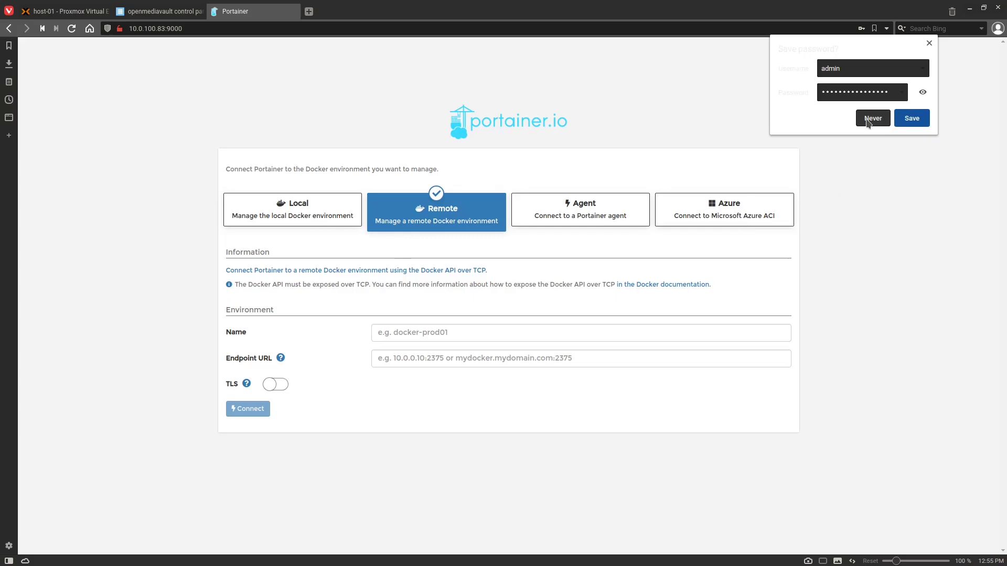
{"action": "left_click", "coordinate": [292, 209]}
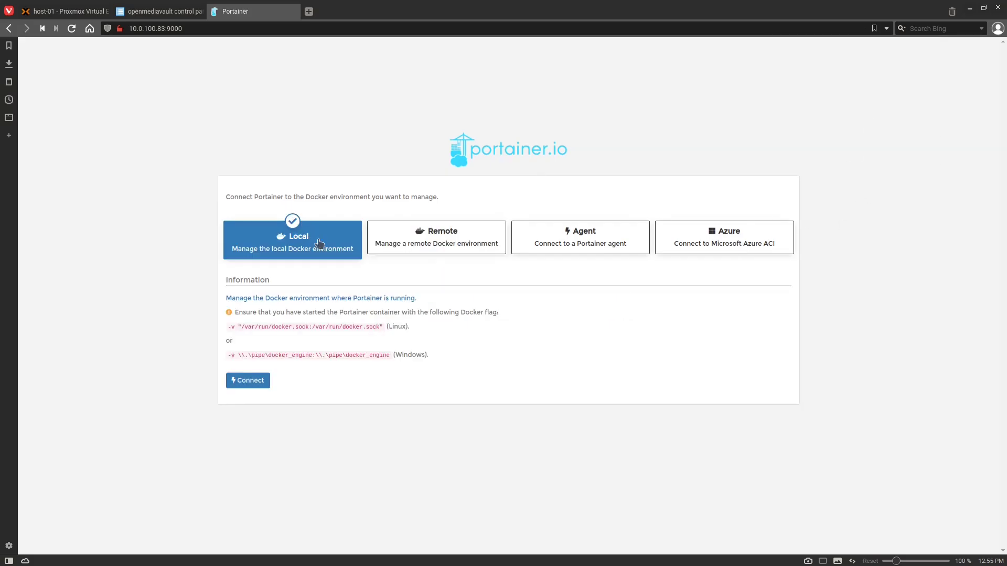
- Connect to the local Docker environment and view its containers
{"action": "left_click", "coordinate": [247, 380]}
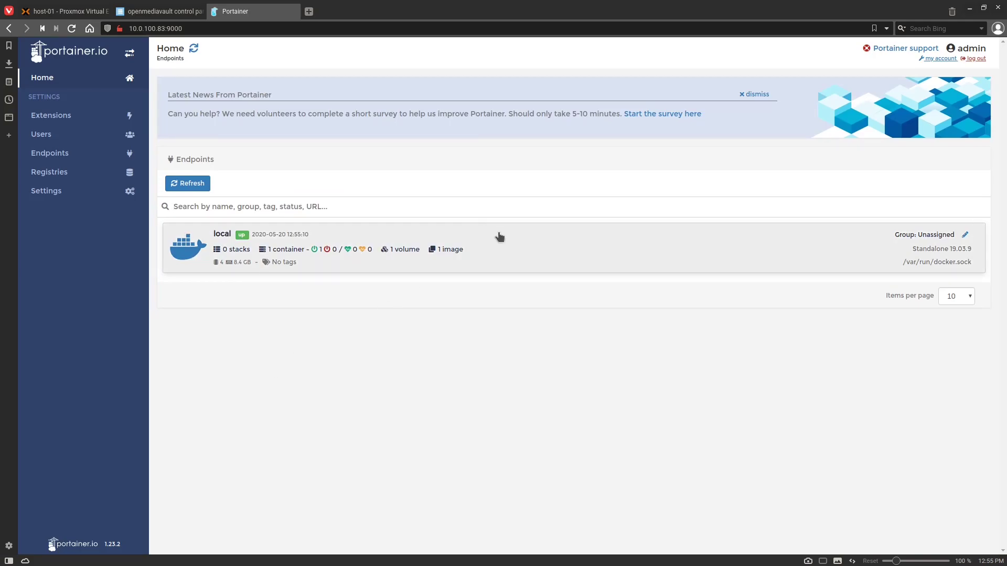
{"action": "left_click", "coordinate": [222, 249]}
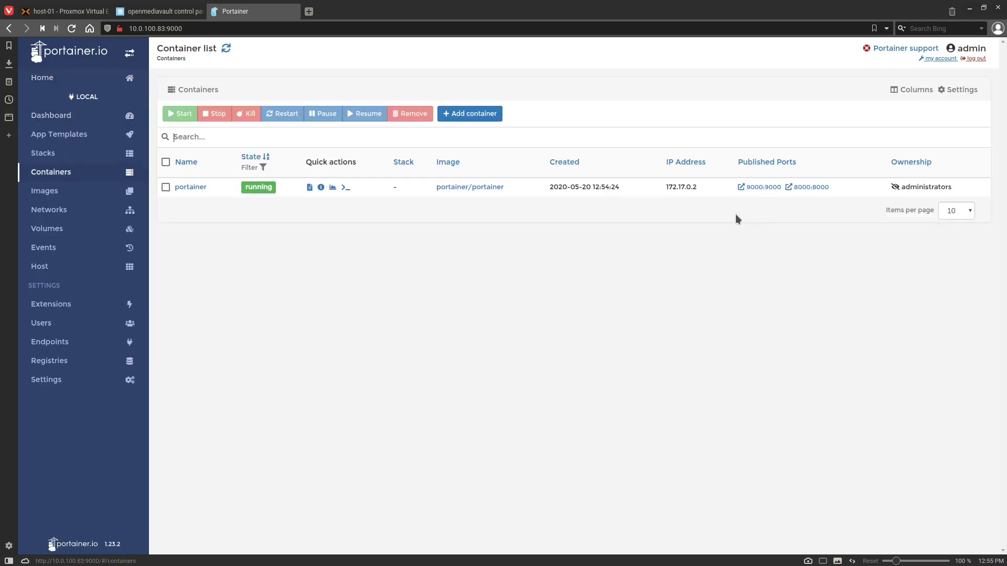
{"action": "mouse_move", "coordinate": [606, 265]}
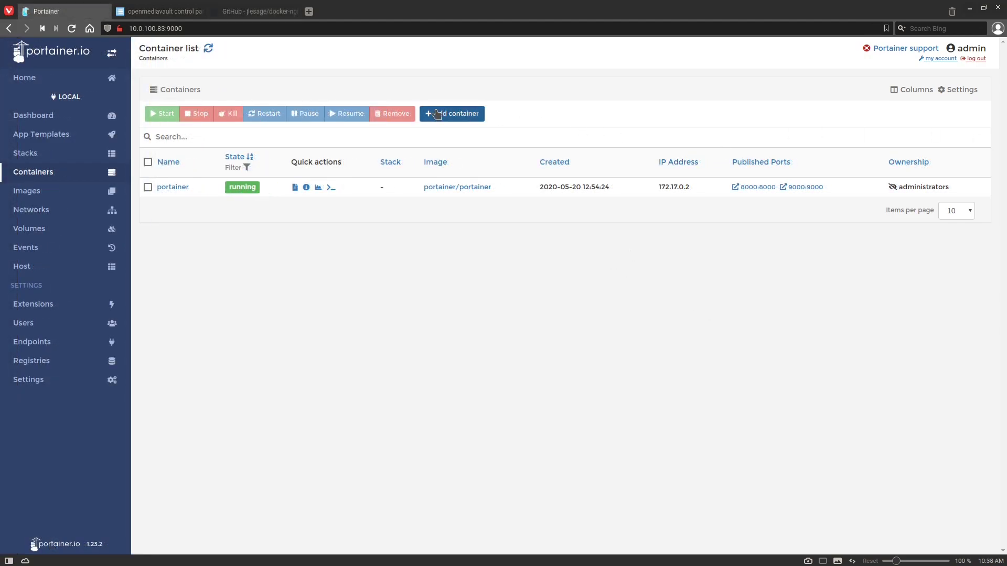
{"action": "mouse_move", "coordinate": [452, 114]}
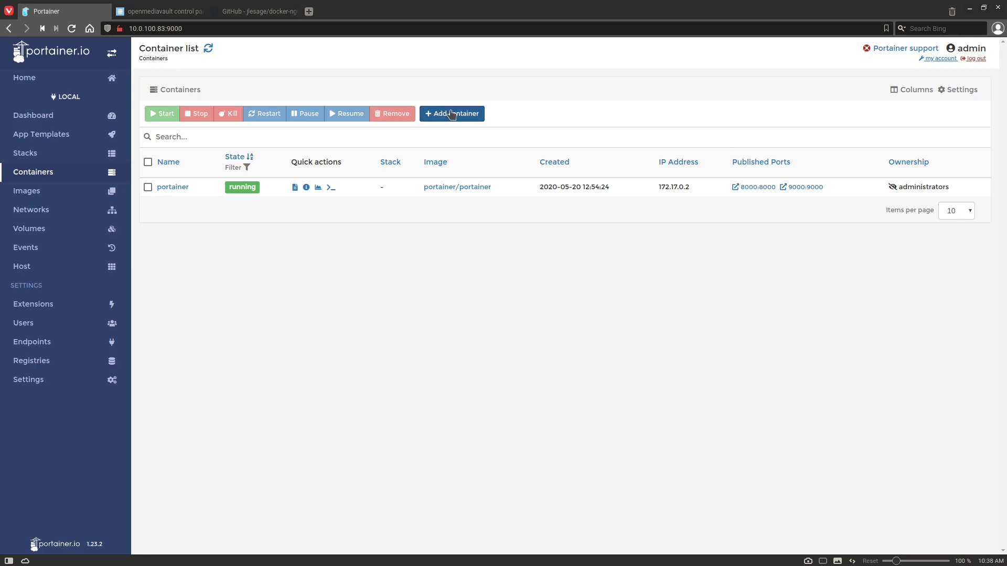
{"action": "mouse_move", "coordinate": [453, 117]}
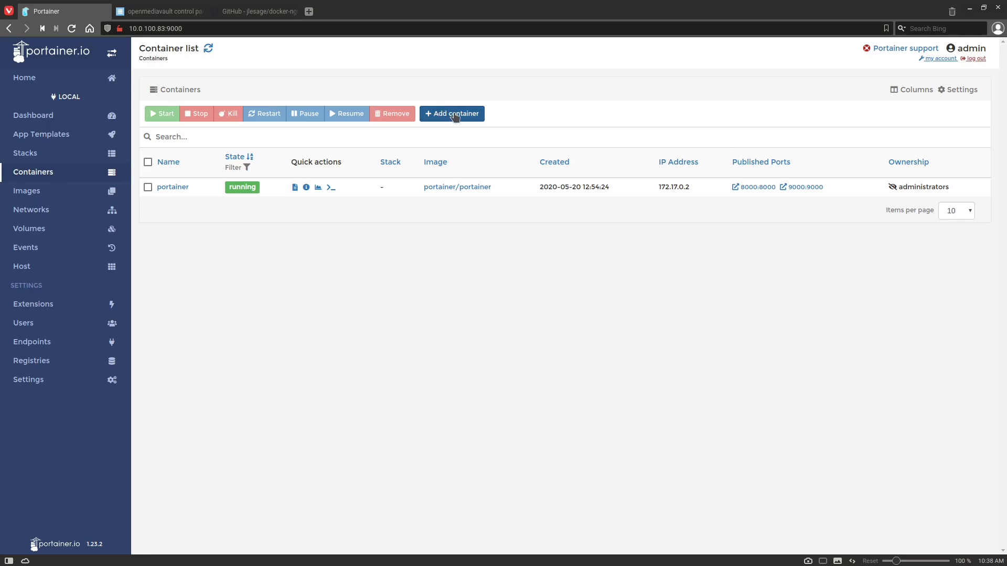
- Start a new container and consult the Nginx Proxy Manager GitHub page for its settings
{"action": "left_click", "coordinate": [451, 114]}
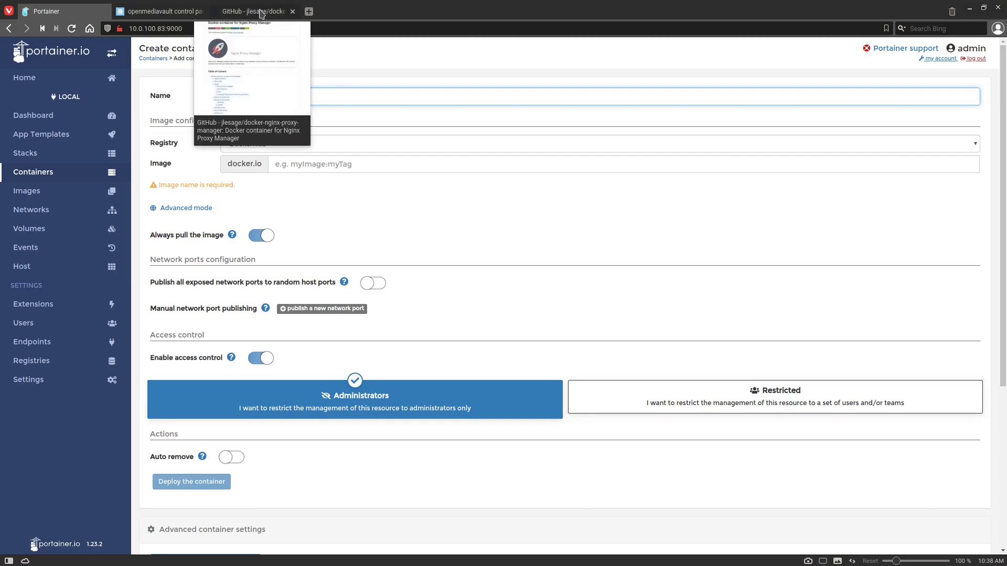
{"action": "left_click", "coordinate": [254, 11]}
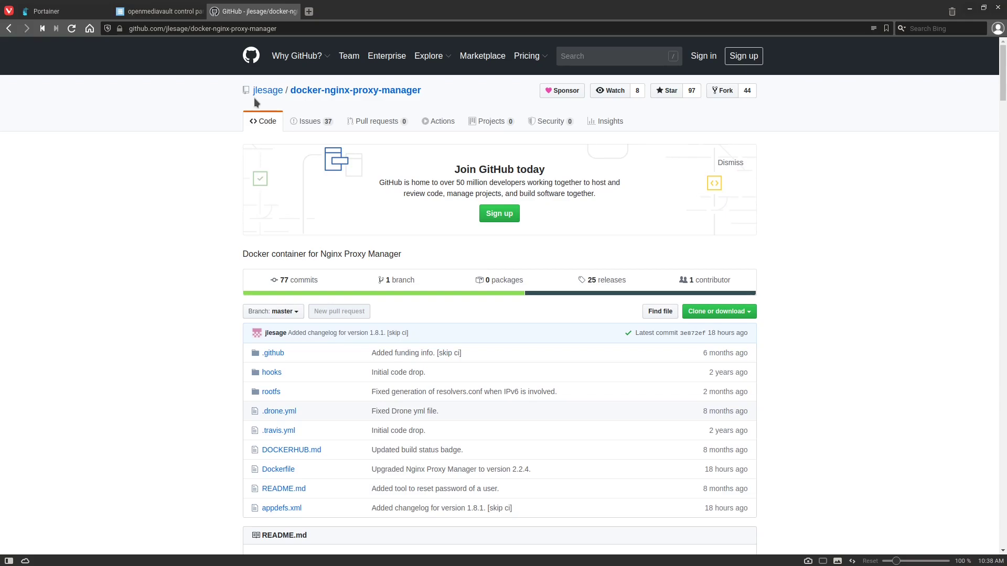
{"action": "scroll", "scroll_direction": "down", "scroll_amount": 3}
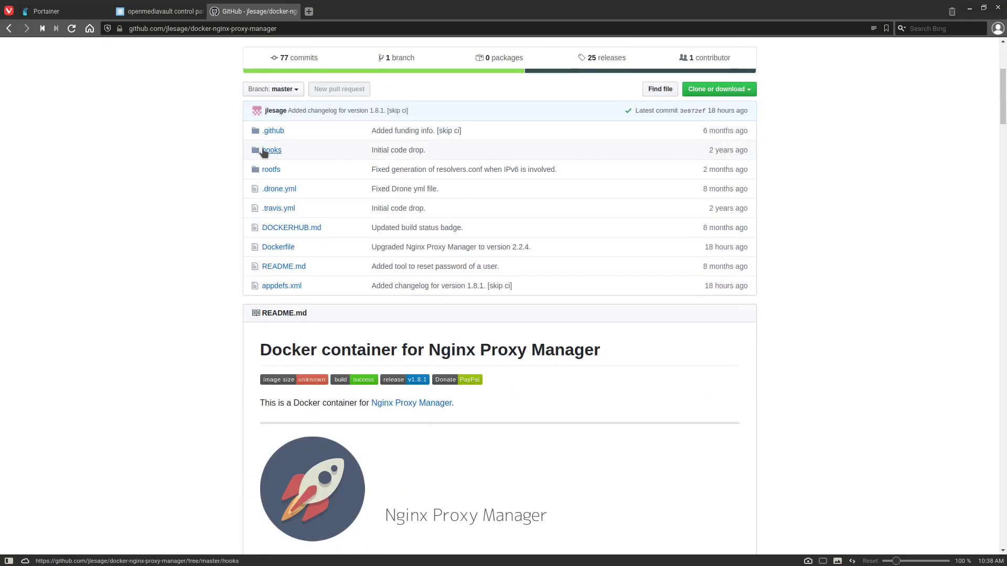
{"action": "scroll", "scroll_direction": "down", "scroll_amount": 3}
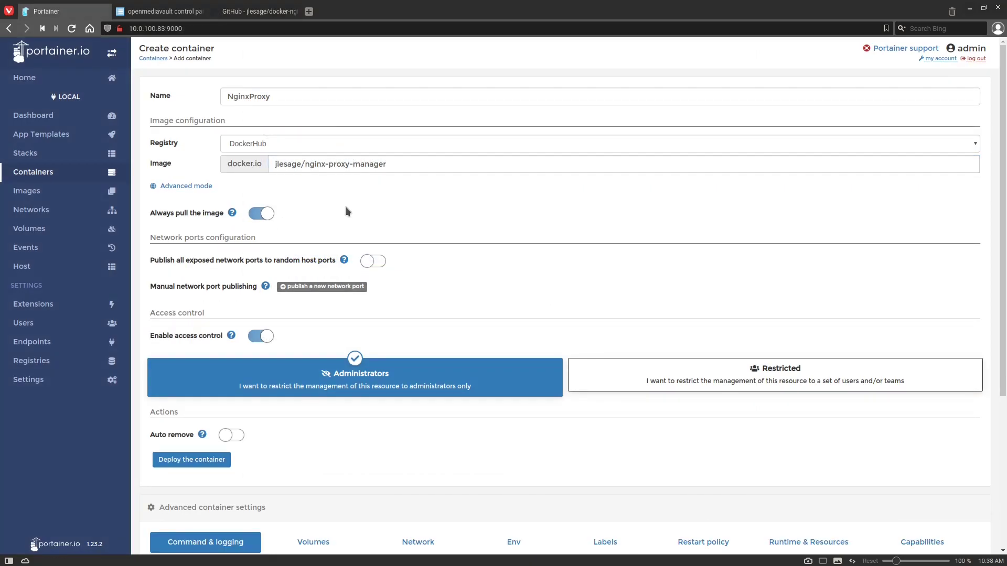
- Publish the first two port mappings, 80→8080 and 443→4443
{"action": "scroll", "scroll_direction": "down", "scroll_amount": 3}
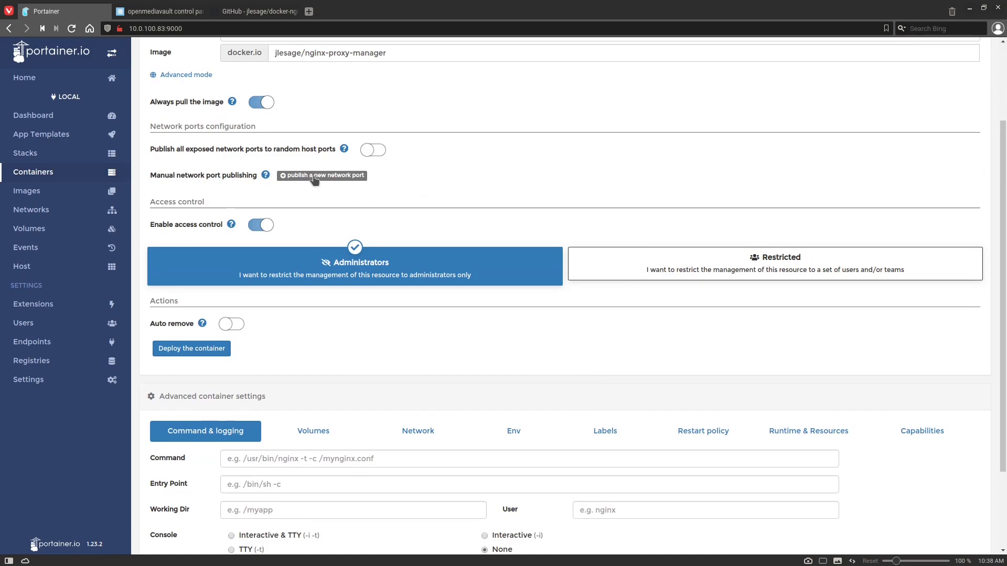
{"action": "left_click", "coordinate": [322, 175]}
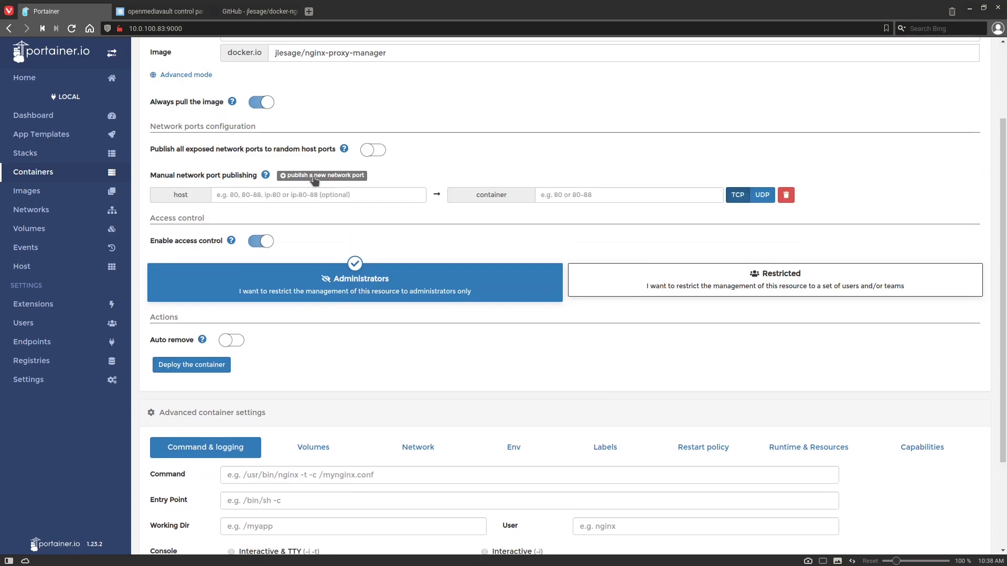
{"action": "left_click", "coordinate": [318, 194]}
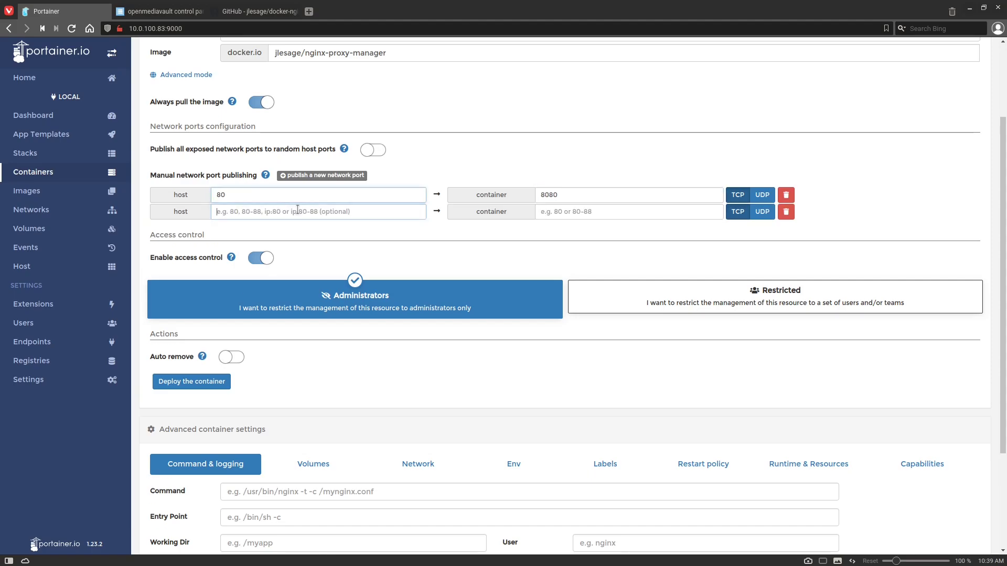
{"action": "type", "text": "4"}
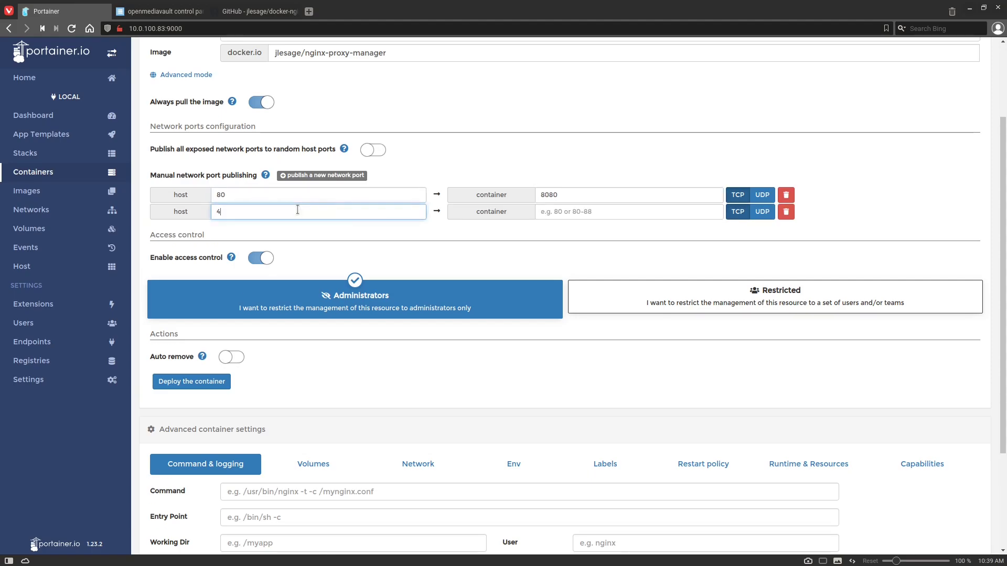
{"action": "type", "text": "43"}
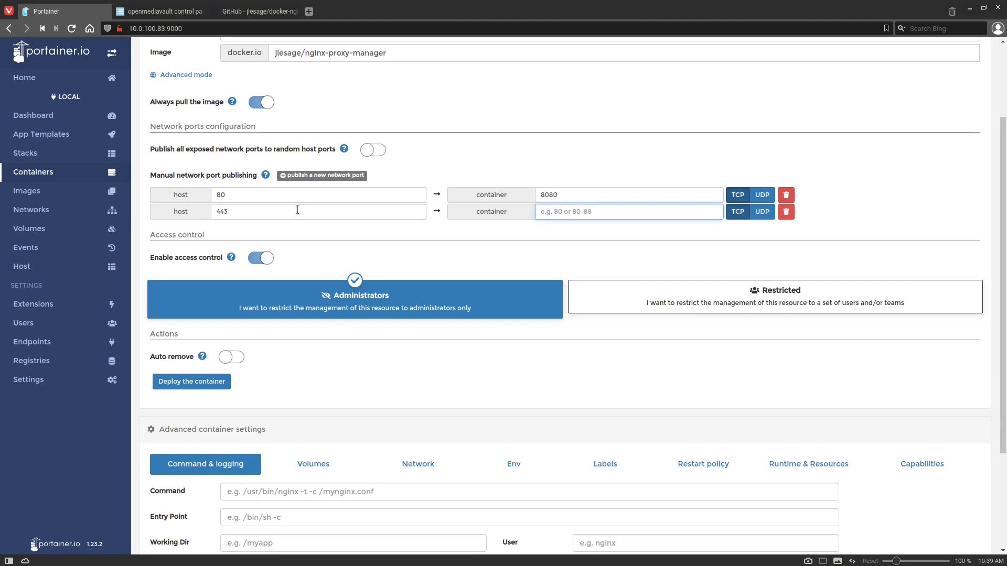
{"action": "type", "text": "44"}
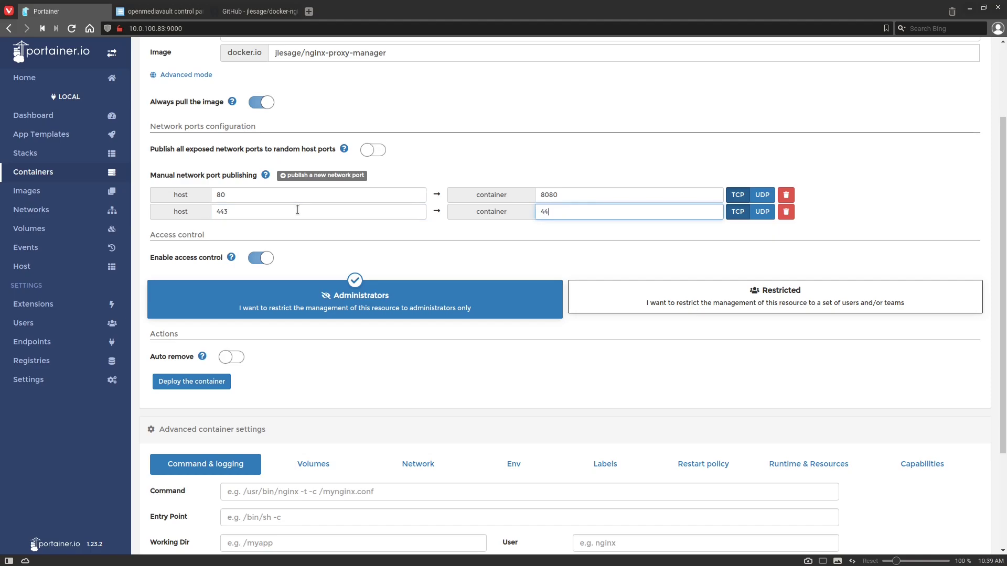
- Publish the third port mapping 81→8181 and move to the volume settings
{"action": "left_click", "coordinate": [321, 176]}
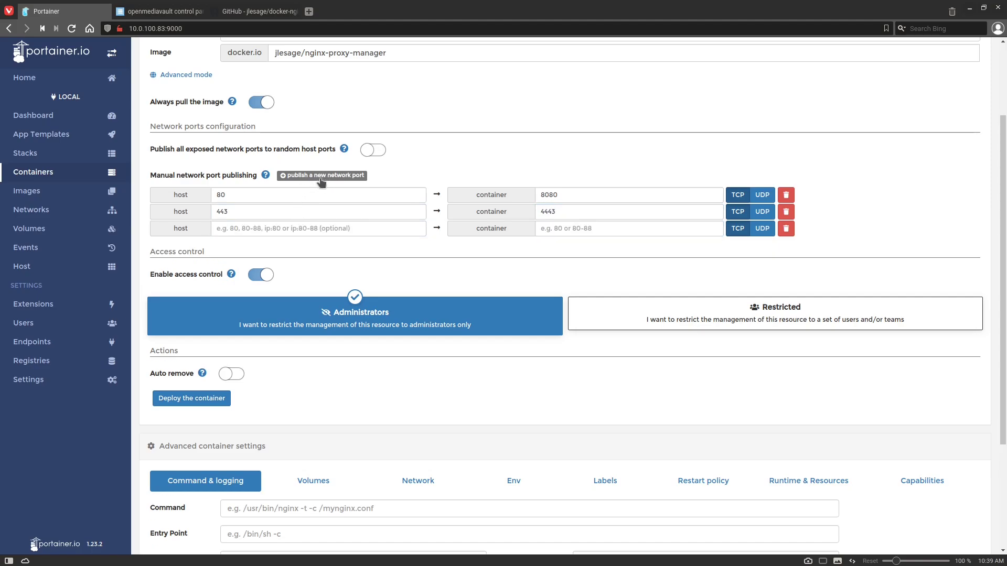
{"action": "left_click", "coordinate": [318, 228]}
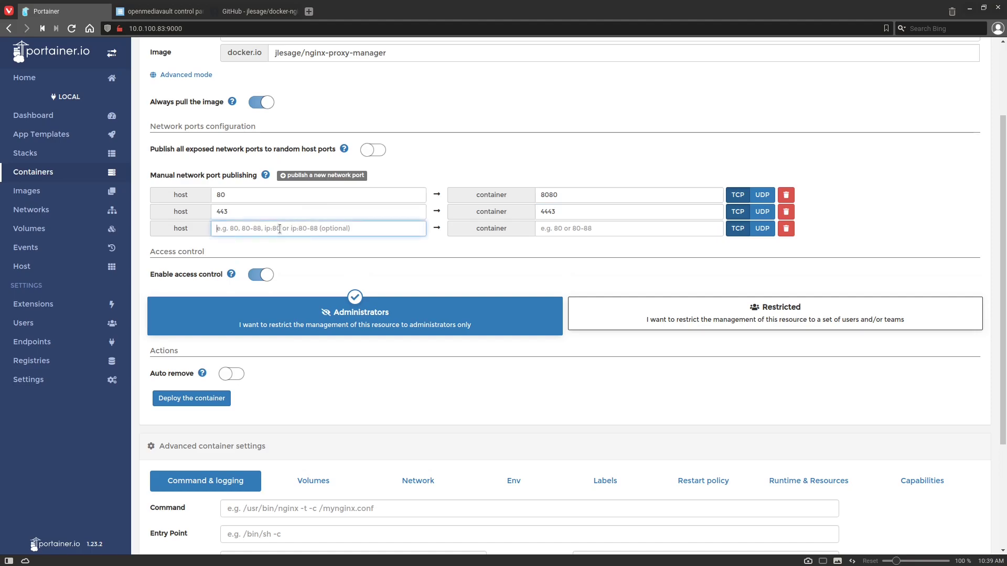
{"action": "type", "text": "81"}
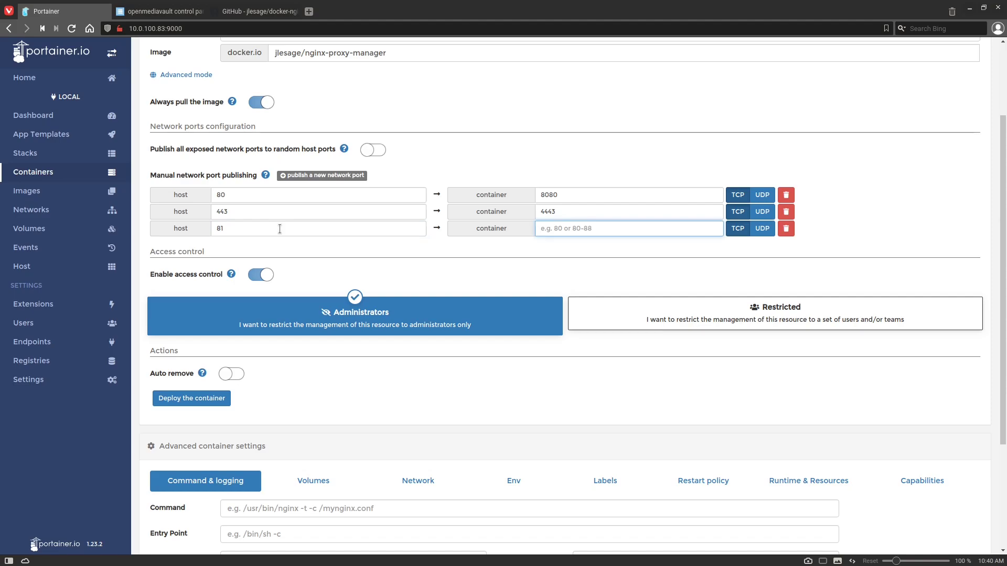
{"action": "type", "text": "8181"}
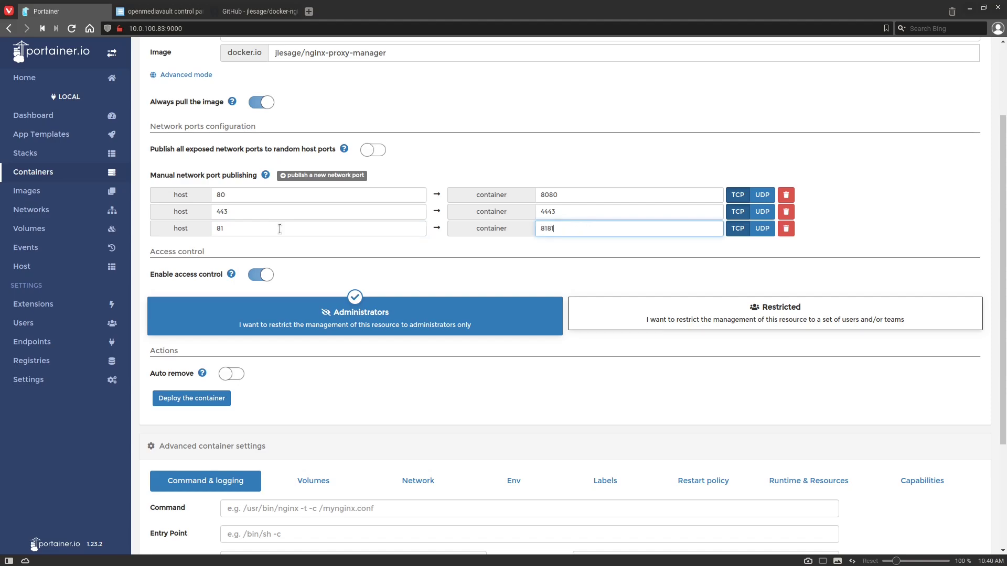
{"action": "left_click", "coordinate": [313, 492]}
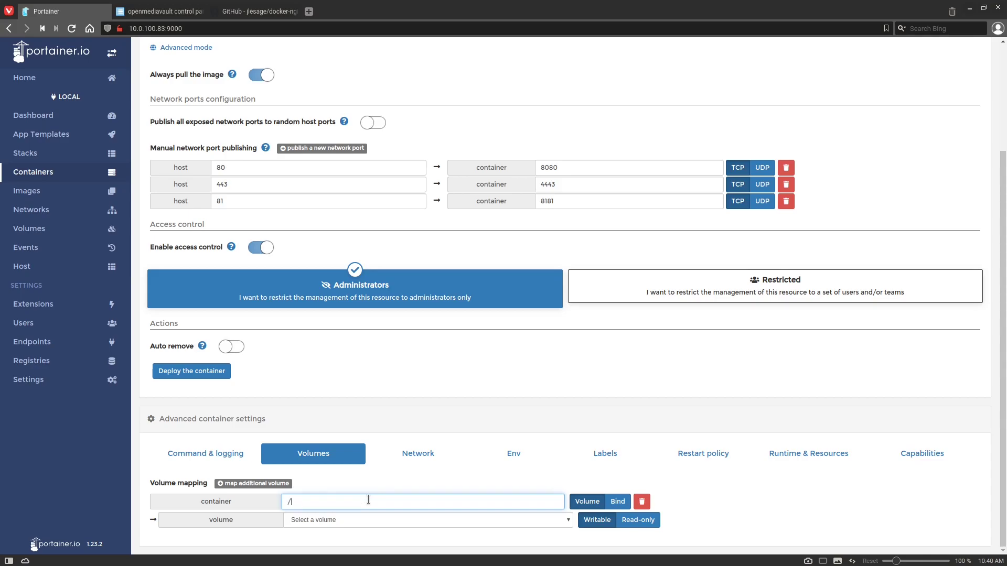
- Map container path /config as a bind volume and return to the openmediavault panel
{"action": "type", "text": "config"}
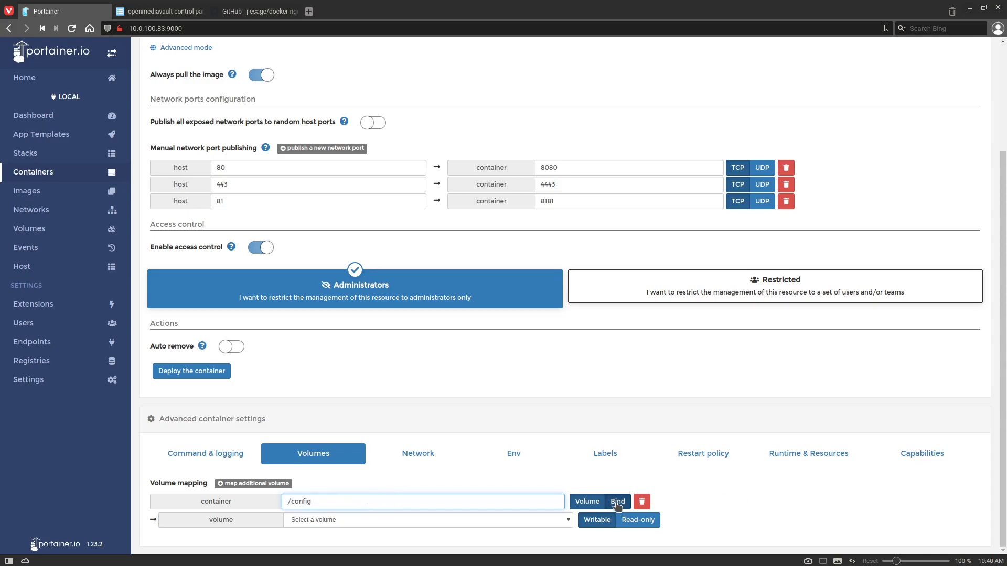
{"action": "left_click", "coordinate": [617, 502]}
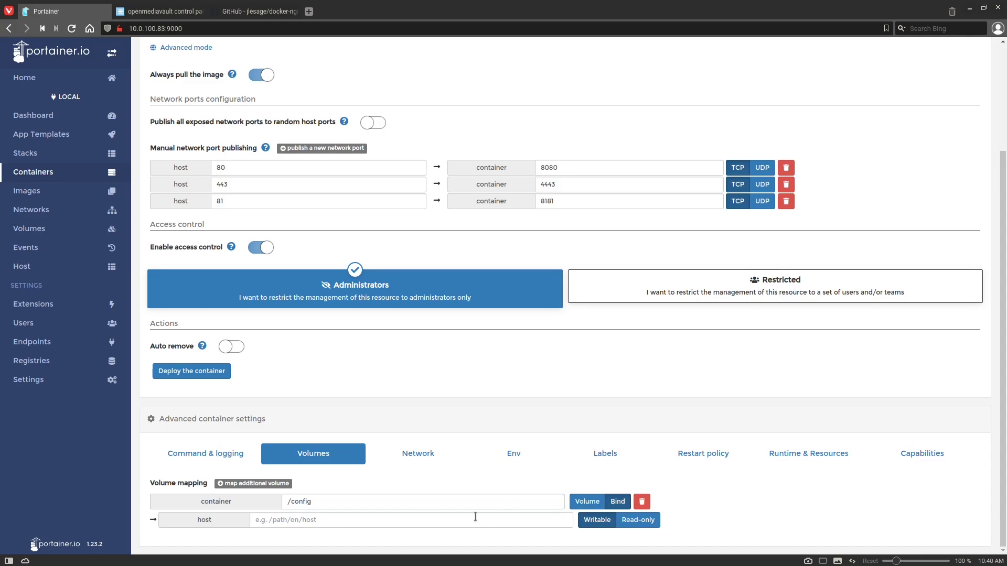
{"action": "mouse_move", "coordinate": [158, 11]}
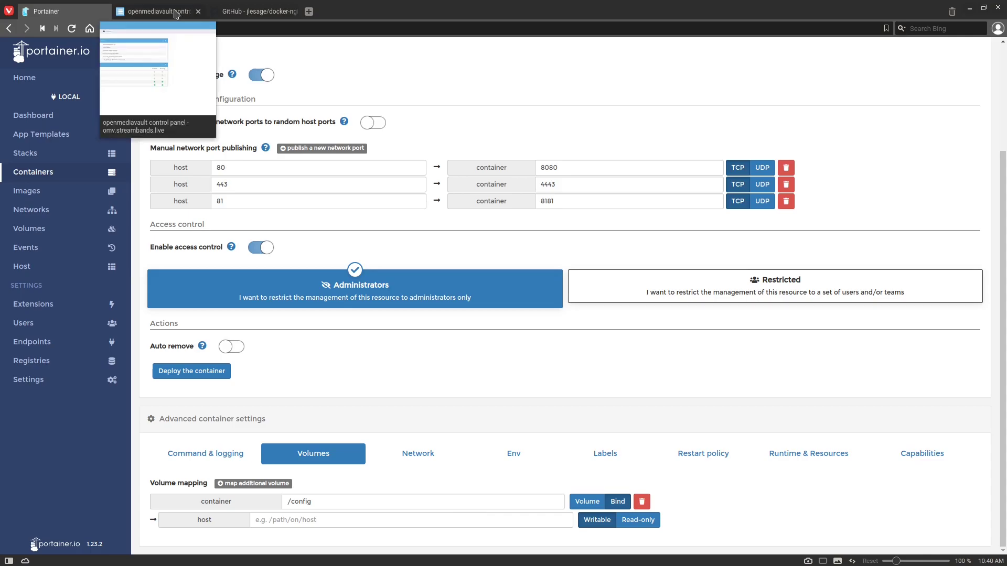
{"action": "left_click", "coordinate": [158, 11]}
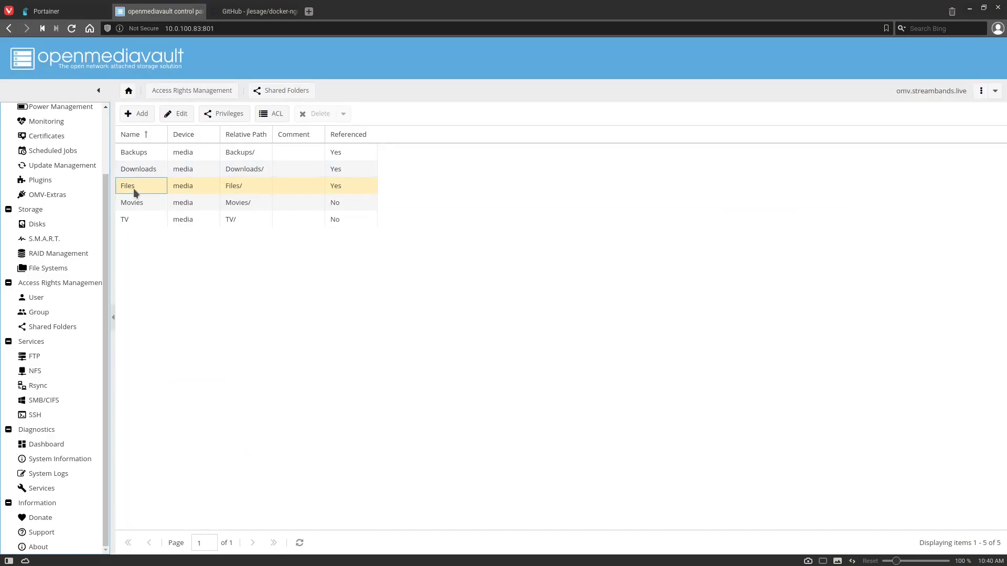
{"action": "mouse_move", "coordinate": [161, 194]}
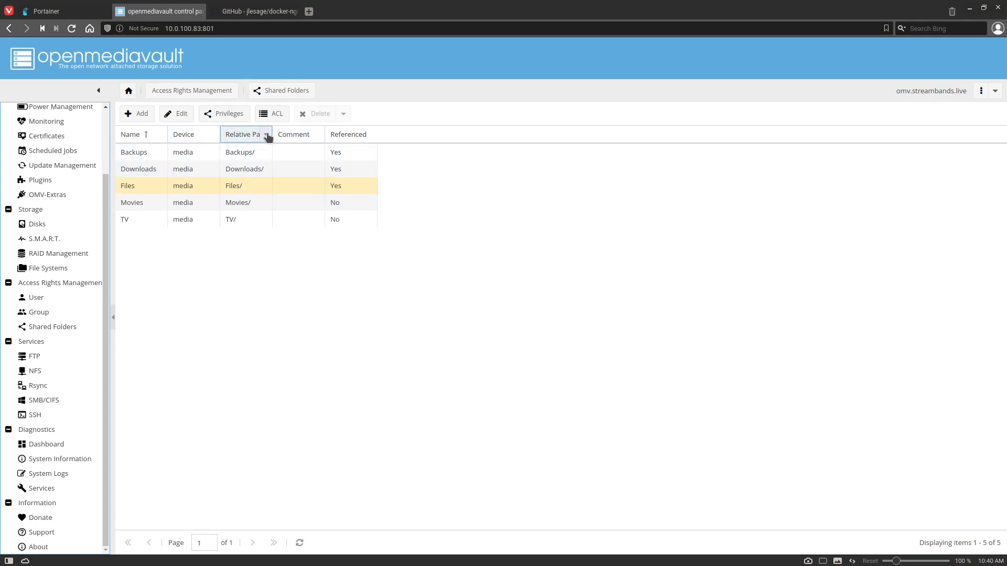
- Show the Absolute Path column in openmediavault's shared folders list
{"action": "left_click", "coordinate": [266, 134]}
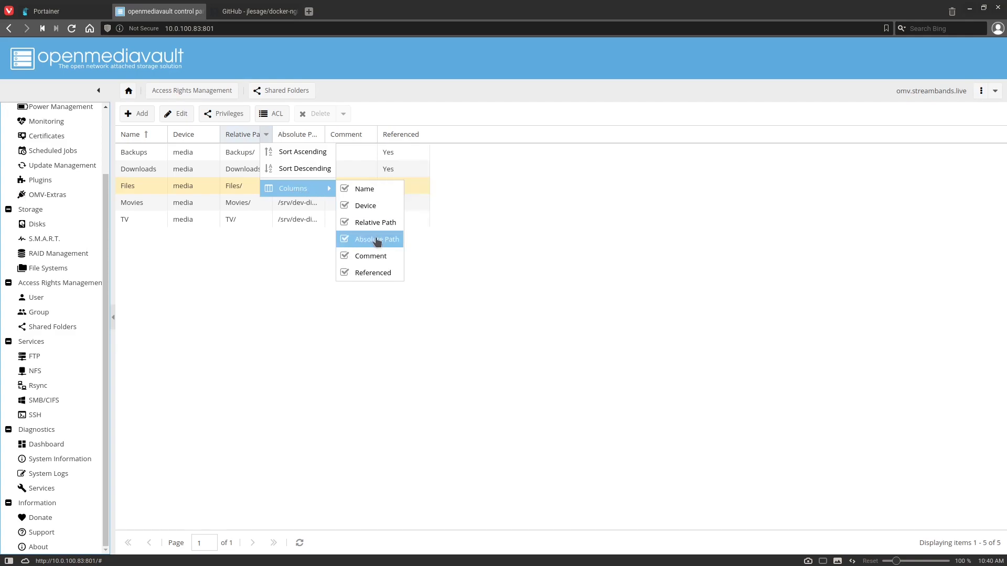
{"action": "left_click", "coordinate": [378, 238]}
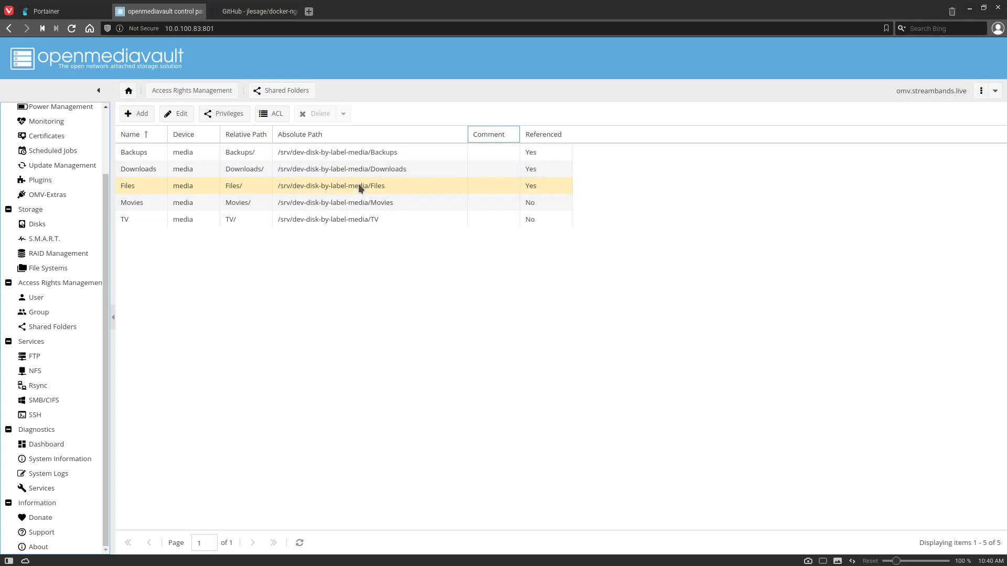
{"action": "mouse_move", "coordinate": [365, 192]}
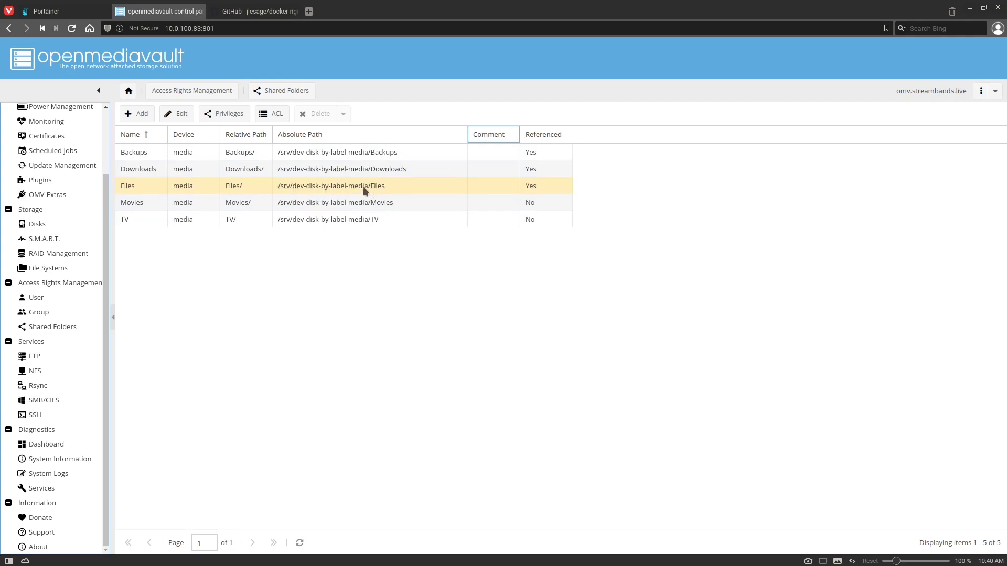
{"action": "mouse_move", "coordinate": [64, 56]}
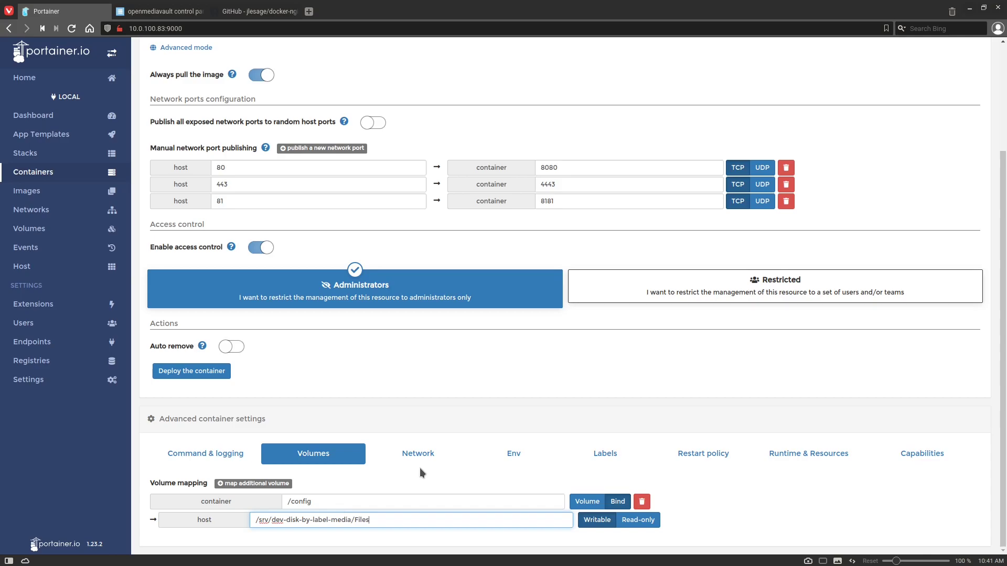
- Append /AppData/Nginx to the /config bind's host path
{"action": "type", "text": "/App"}
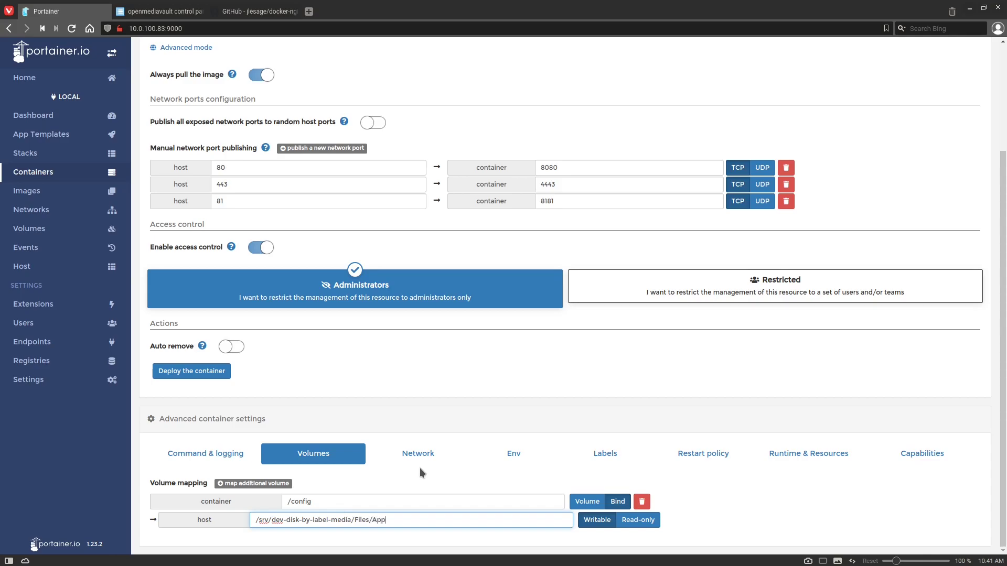
{"action": "type", "text": "Data"}
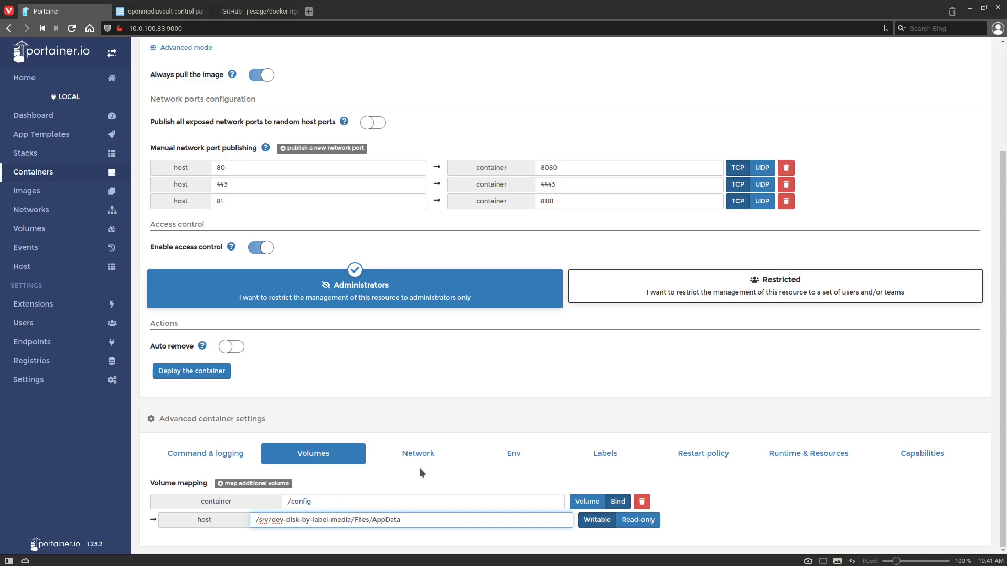
{"action": "type", "text": "/N"}
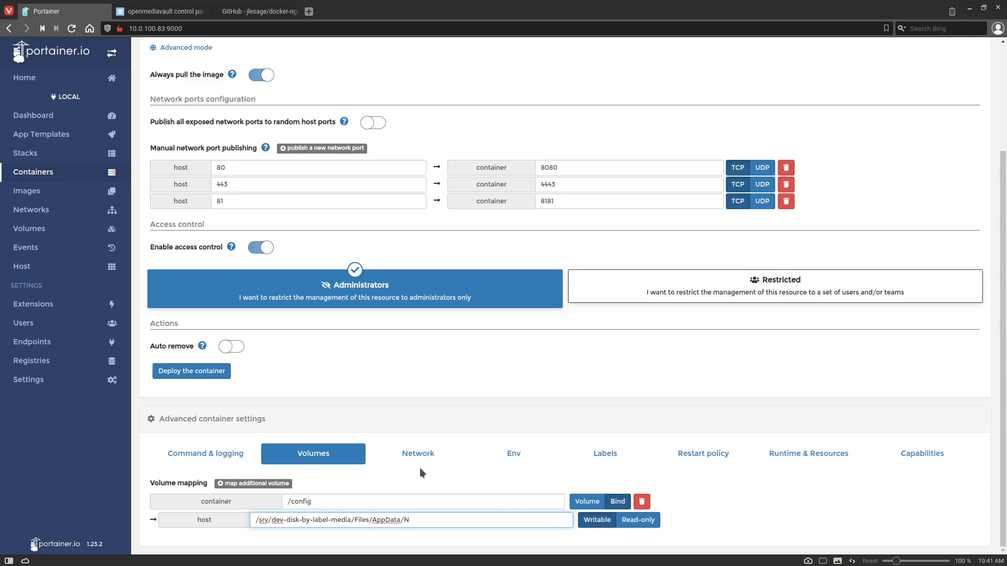
{"action": "type", "text": "ginx"}
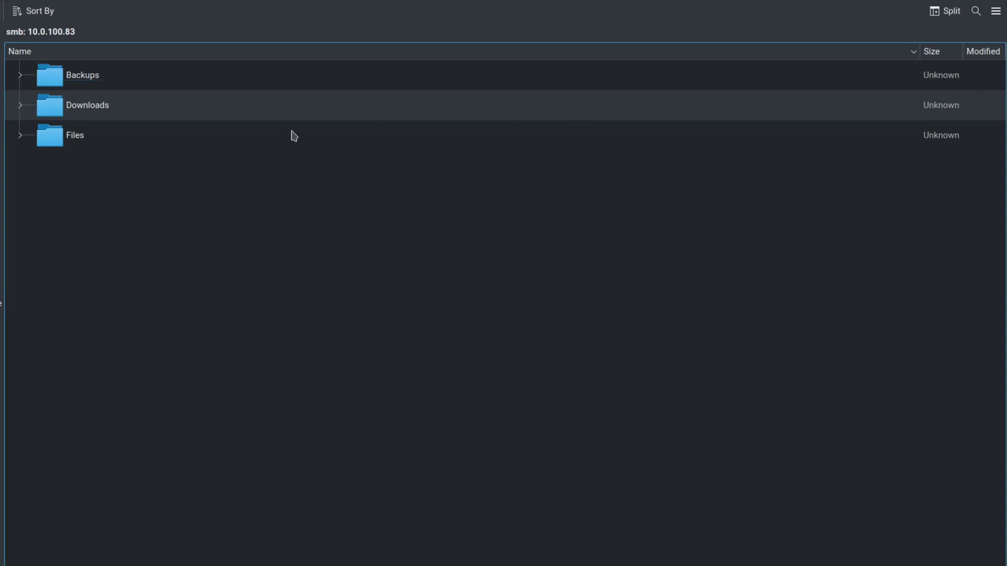
- Open the Files folder on the 10.0.100.83 SMB share
{"action": "double_click", "coordinate": [74, 134]}
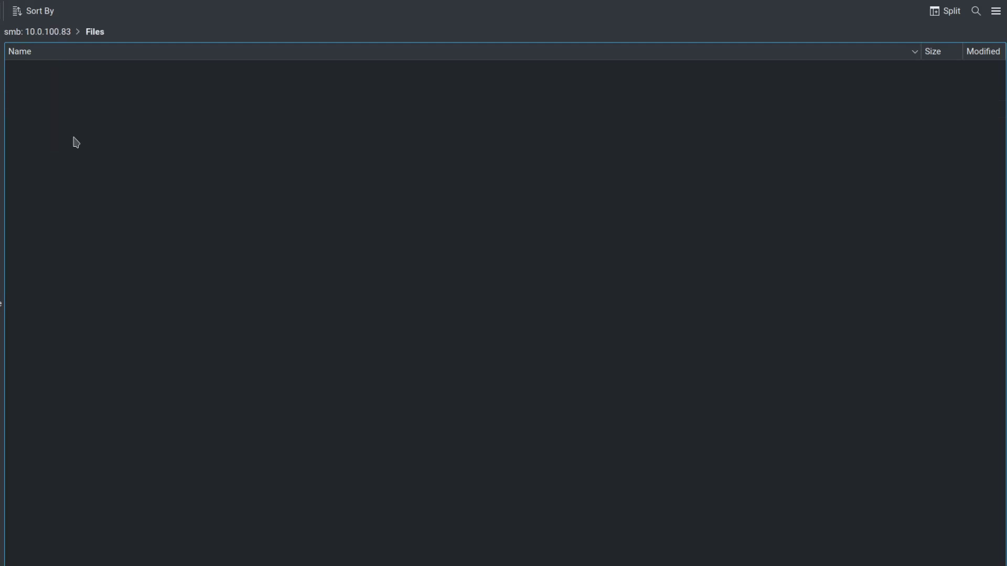
{"action": "mouse_move", "coordinate": [392, 250]}
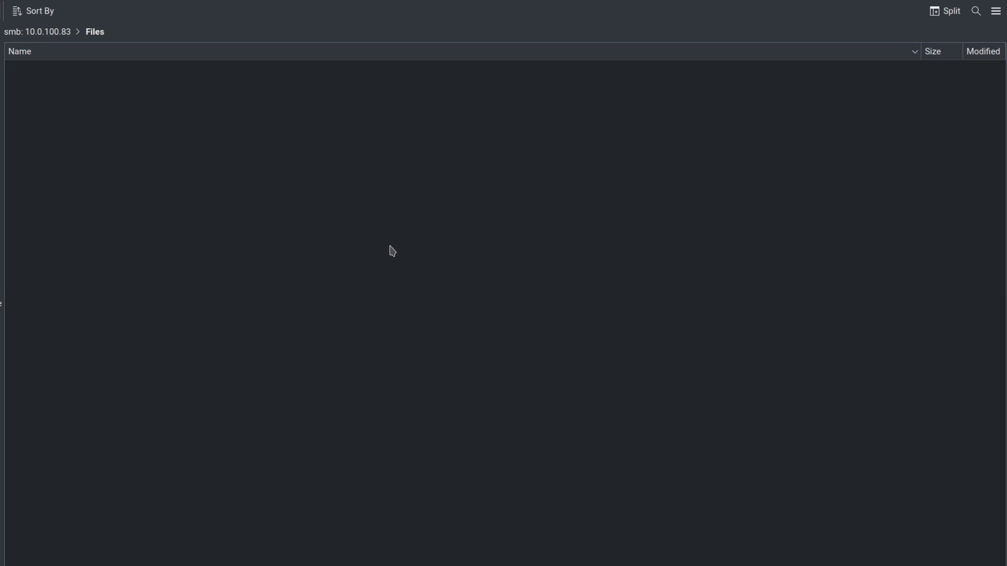
{"action": "mouse_move", "coordinate": [457, 240]}
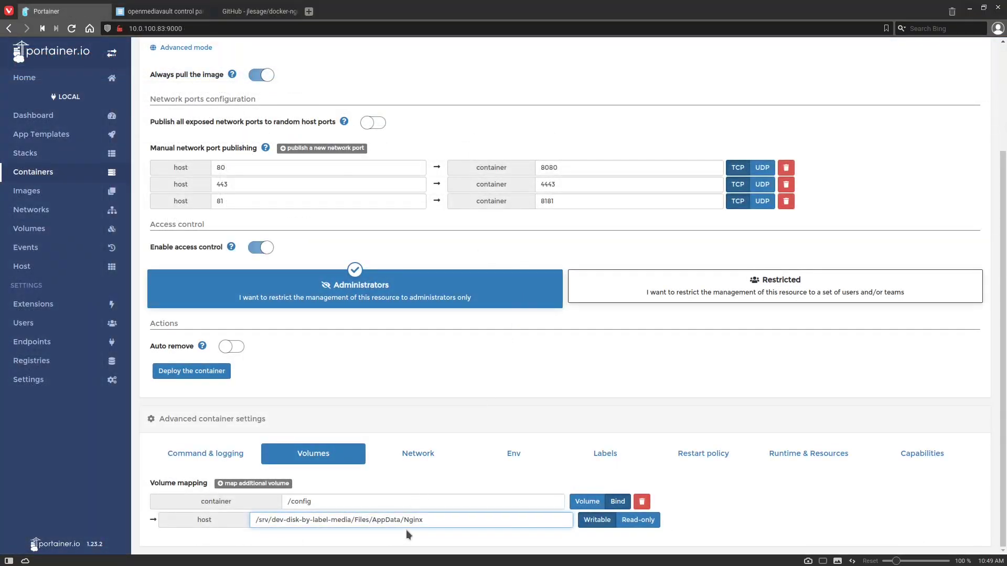
- Add environment variables USER_ID=1000 and GROUP_ID=100 to the container
{"action": "triple_click", "coordinate": [338, 520]}
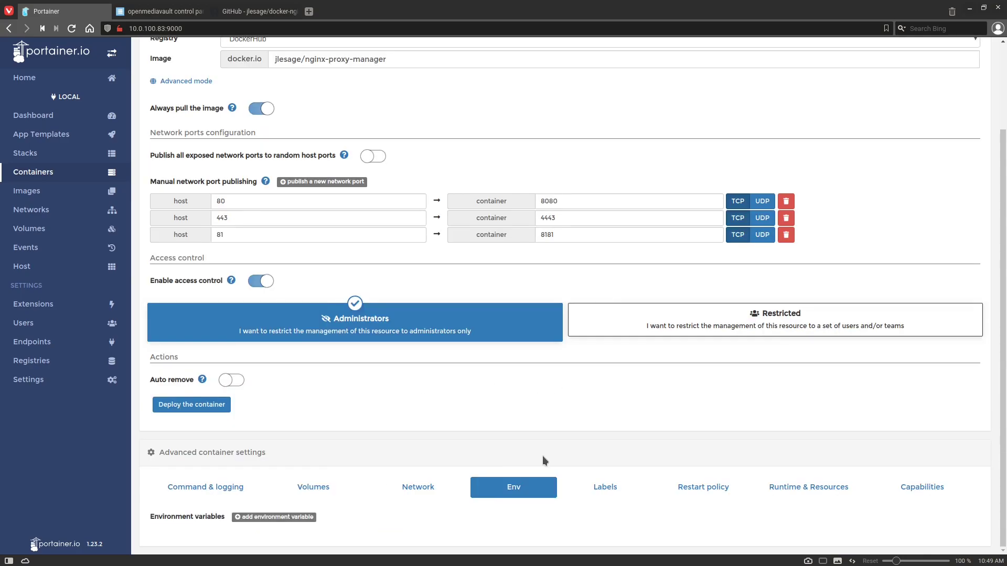
{"action": "left_click", "coordinate": [273, 517]}
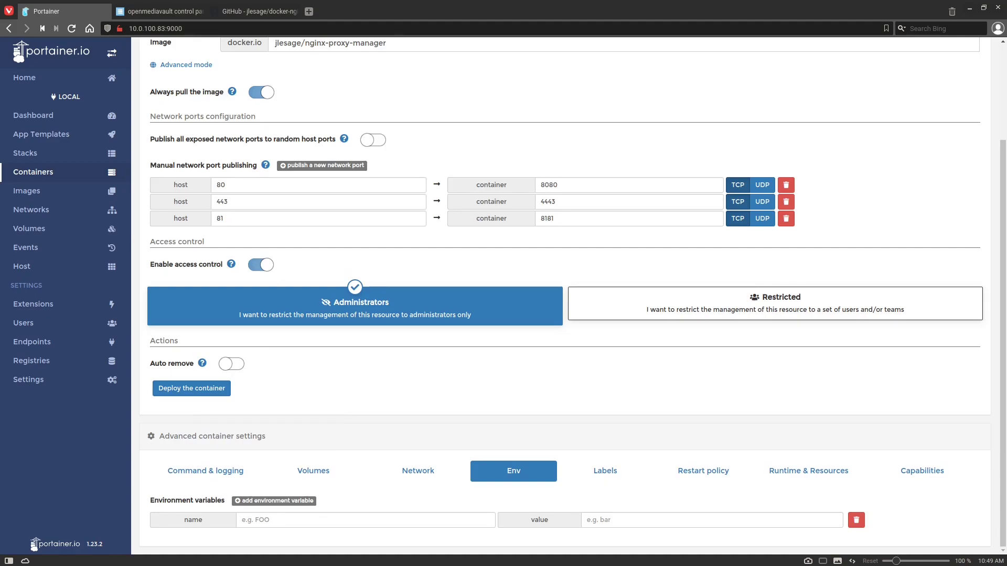
{"action": "mouse_move", "coordinate": [801, 555]}
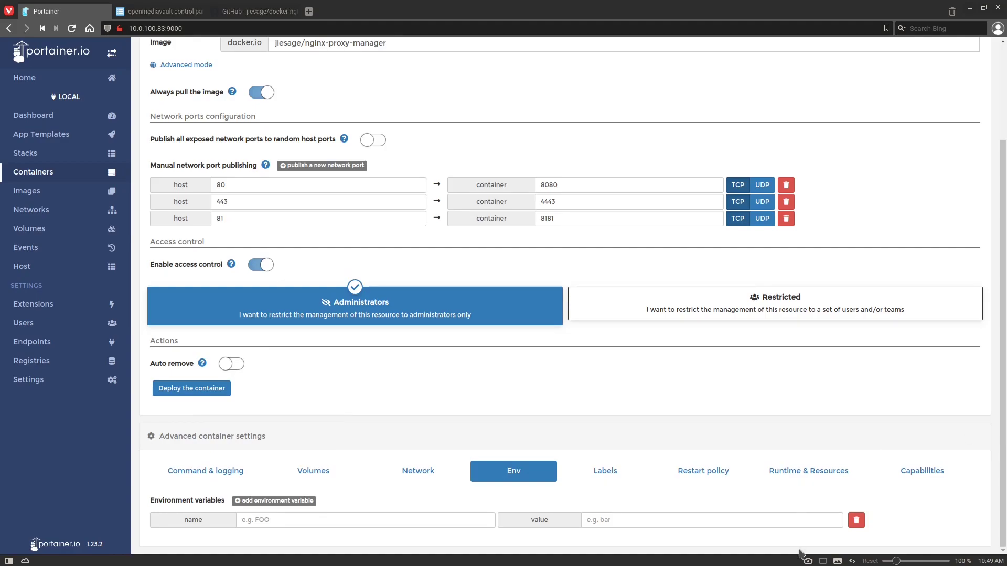
{"action": "type", "text": "USER_ID"}
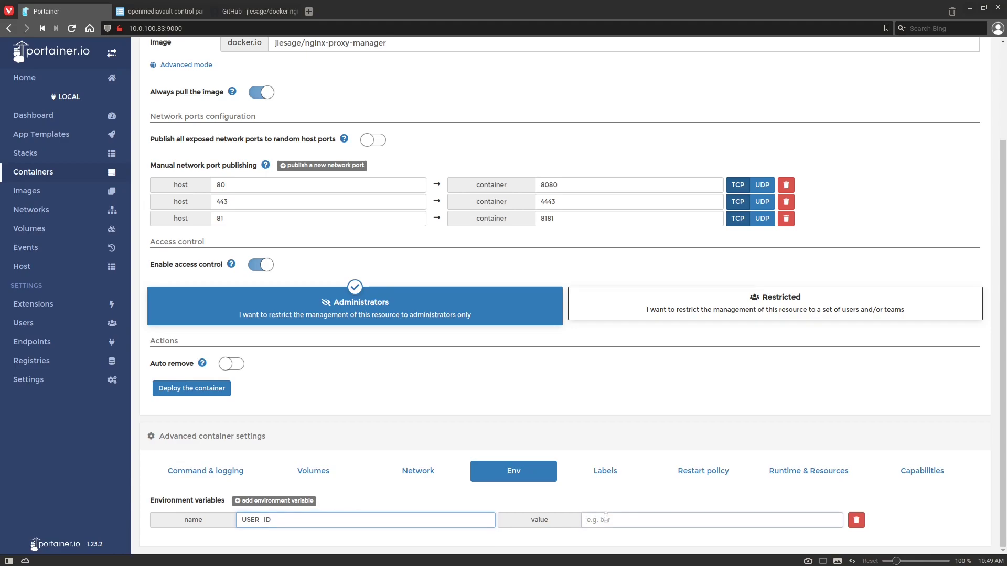
{"action": "type", "text": "1000"}
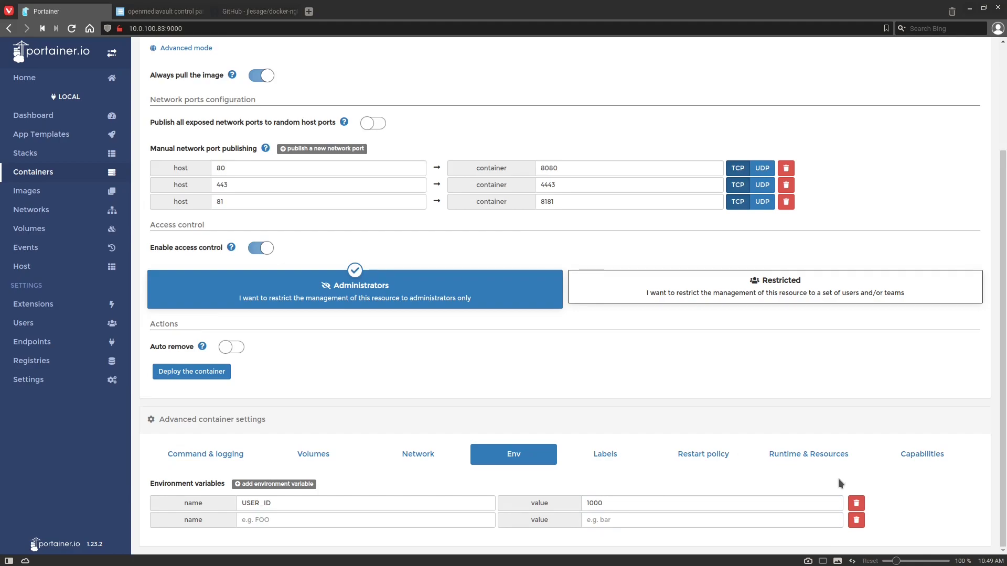
{"action": "type", "text": "GROUP_ID"}
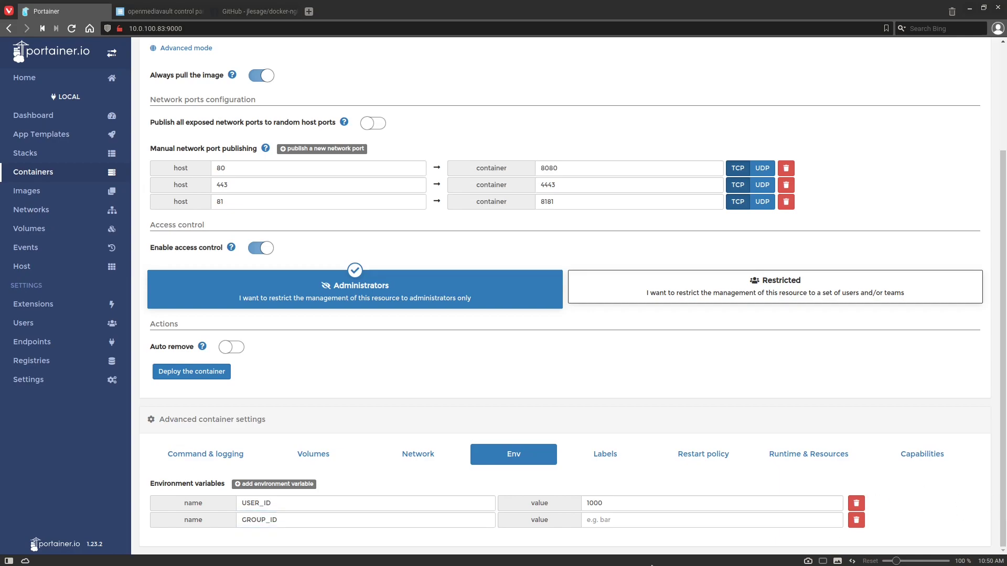
{"action": "type", "text": "100"}
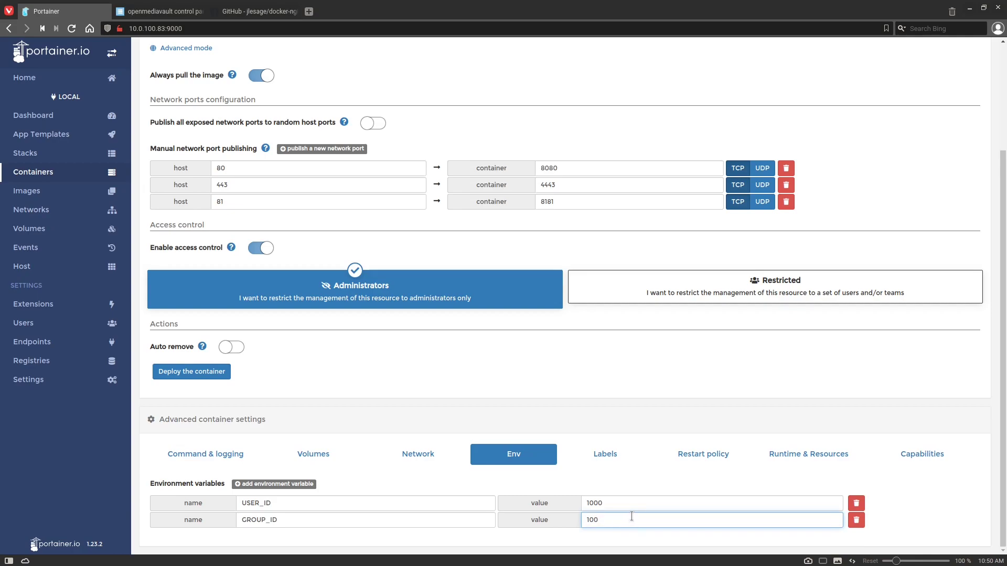
{"action": "mouse_move", "coordinate": [724, 480]}
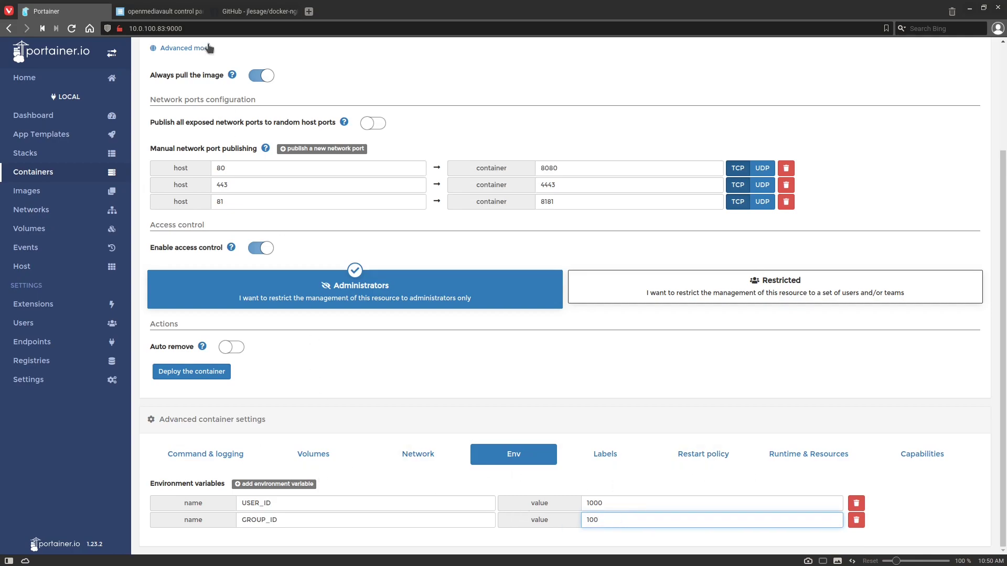
- Add a third environment variable TZ for America/Los_Angeles
{"action": "left_click", "coordinate": [274, 483]}
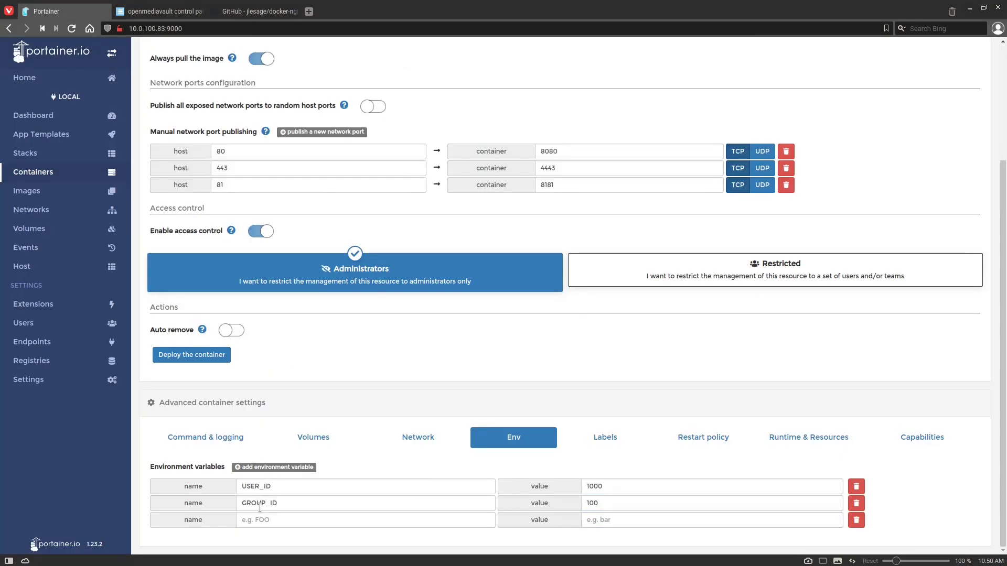
{"action": "type", "text": "TZ"}
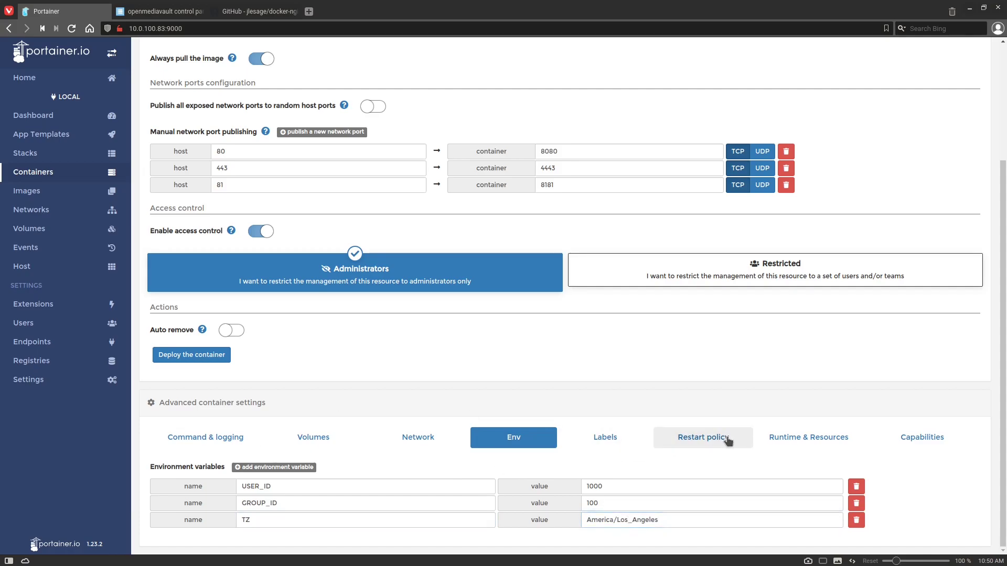
- Set restart policy to Unless stopped, deploy the NginxProxy container, and start a fresh browser tab
{"action": "left_click", "coordinate": [703, 437]}
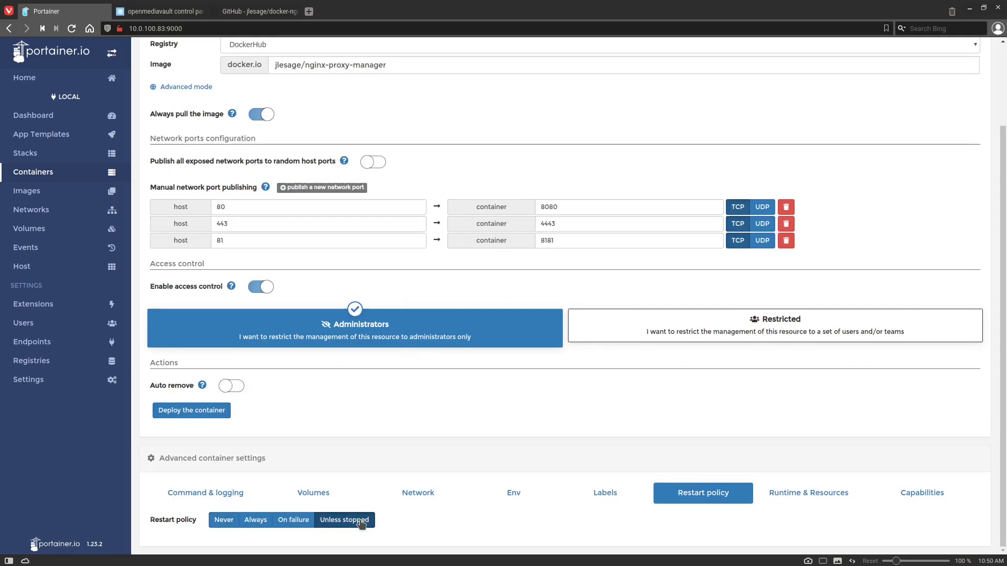
{"action": "mouse_move", "coordinate": [808, 492]}
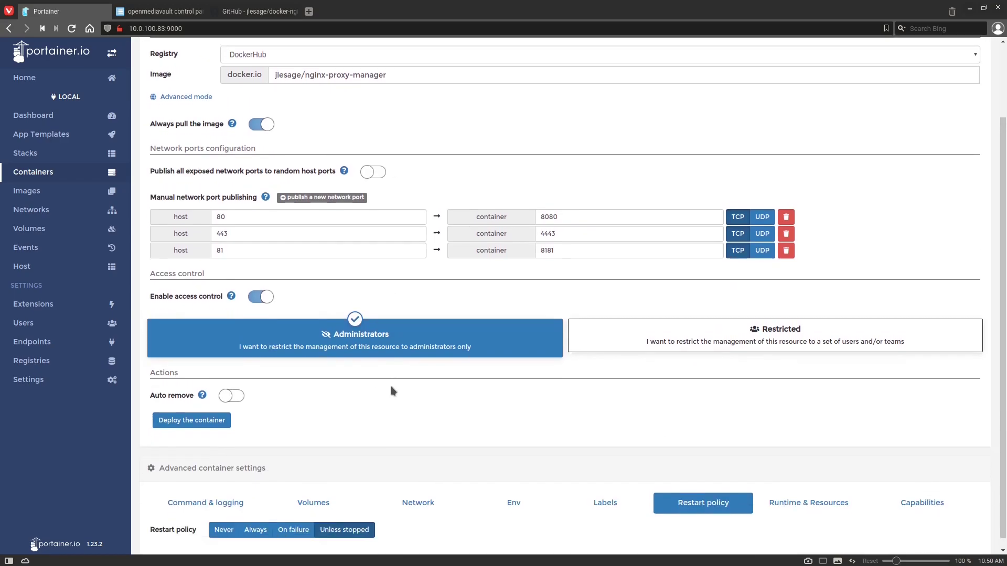
{"action": "left_click", "coordinate": [191, 420]}
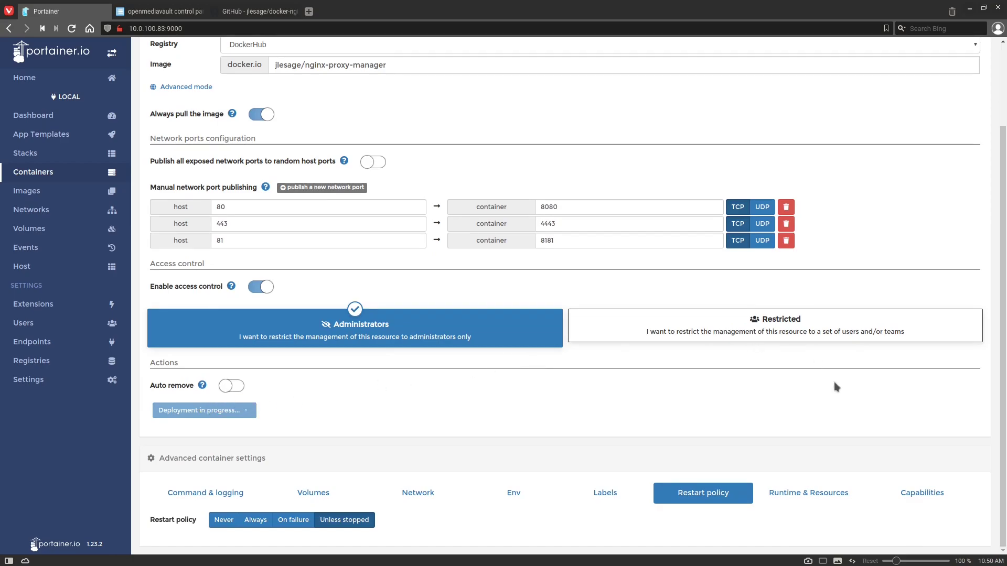
{"action": "left_click", "coordinate": [203, 410]}
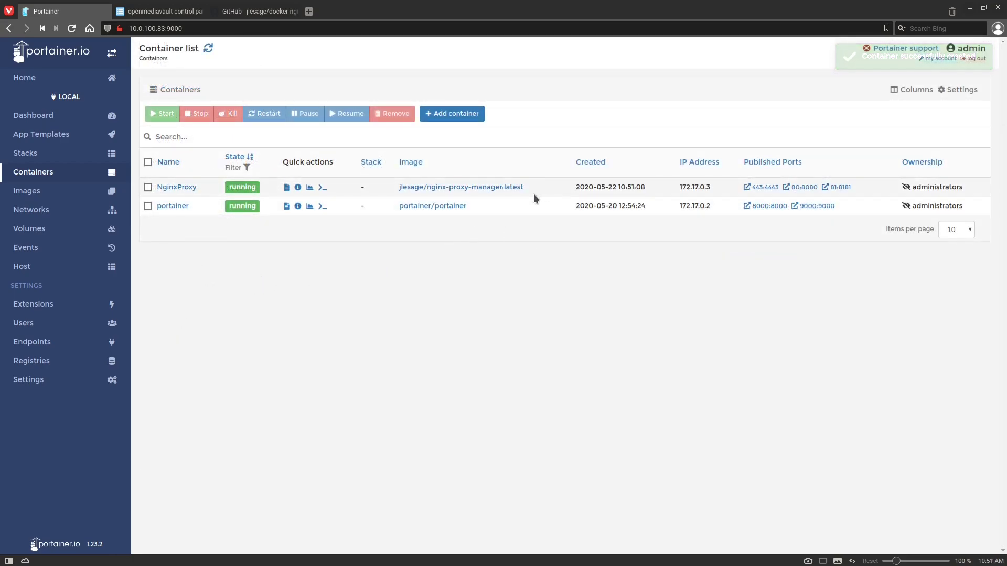
{"action": "left_click", "coordinate": [403, 11]}
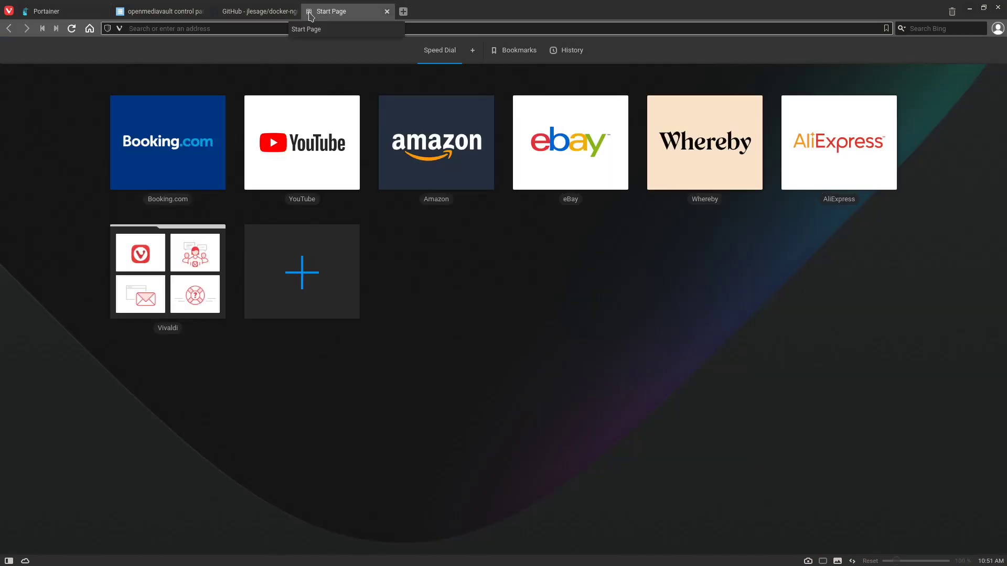
- Sign in to Nginx Proxy Manager at 10.0.100.83:81 with the default admin credentials
{"action": "type", "text": "10."}
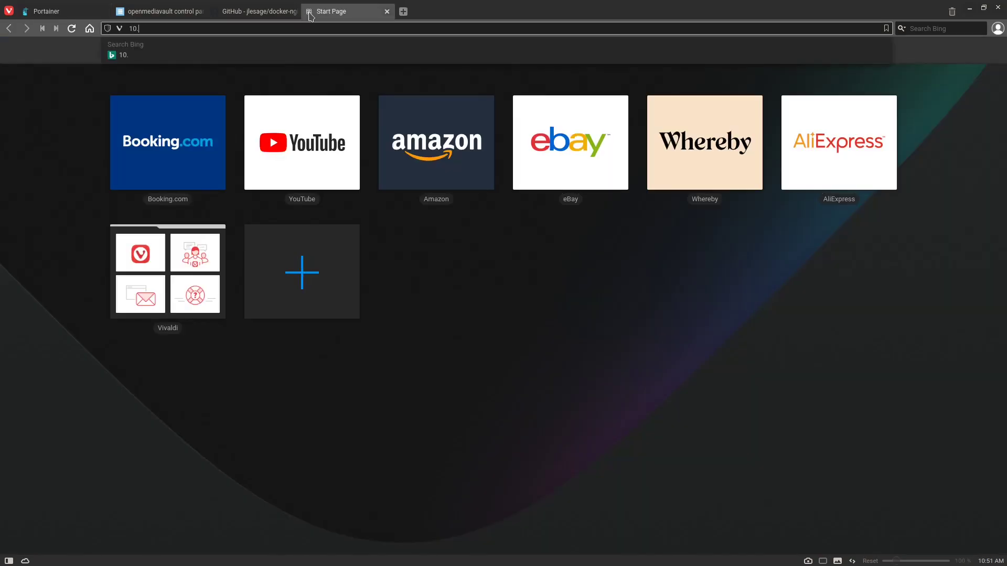
{"action": "type", "text": "0.100.83:81/login"}
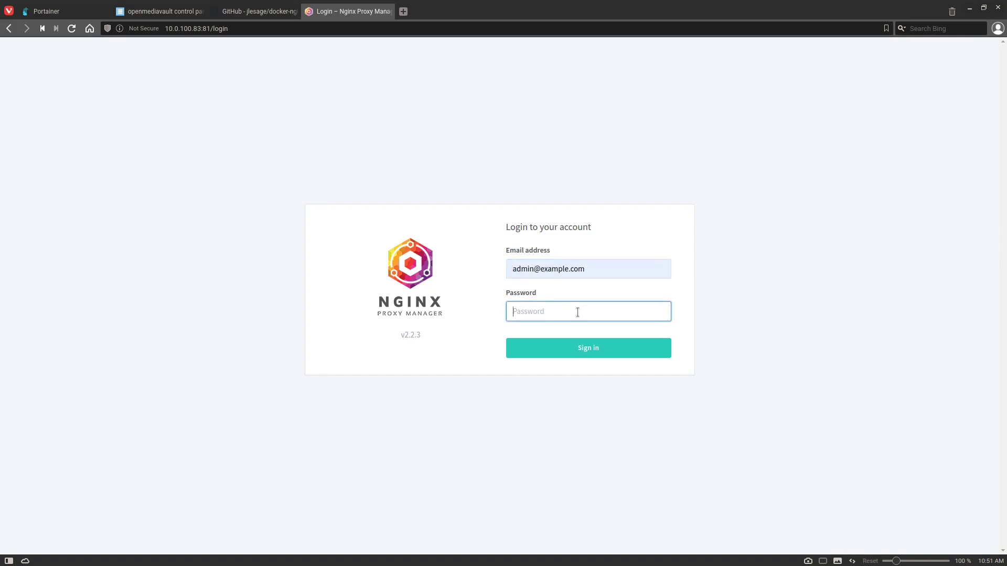
{"action": "type", "text": "password"}
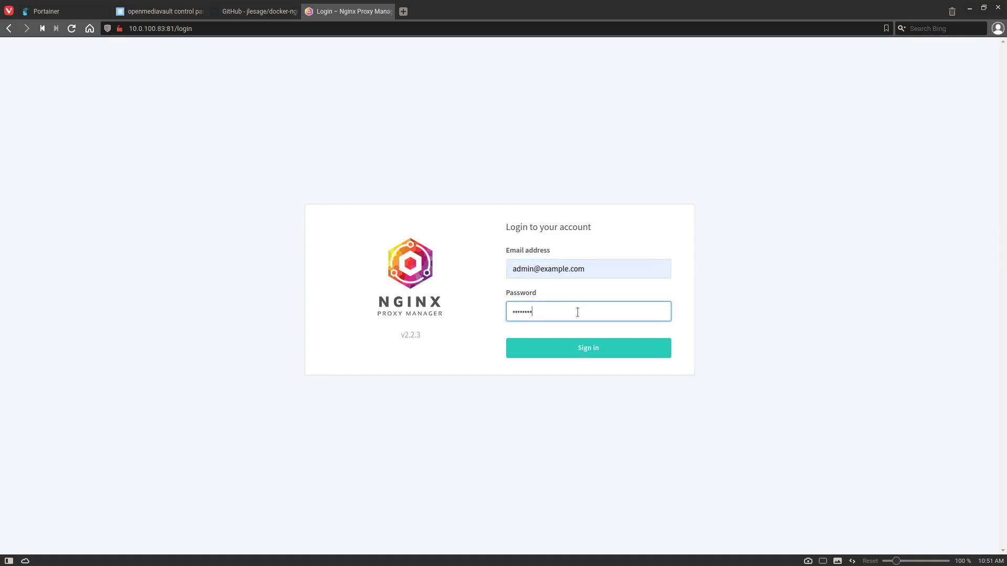
{"action": "left_click", "coordinate": [587, 347]}
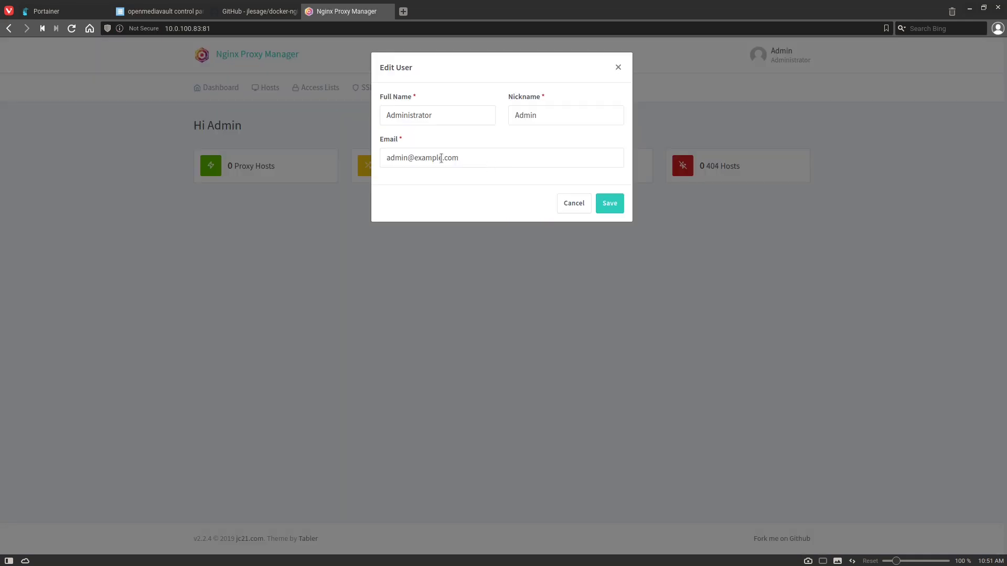
{"action": "triple_click", "coordinate": [423, 158]}
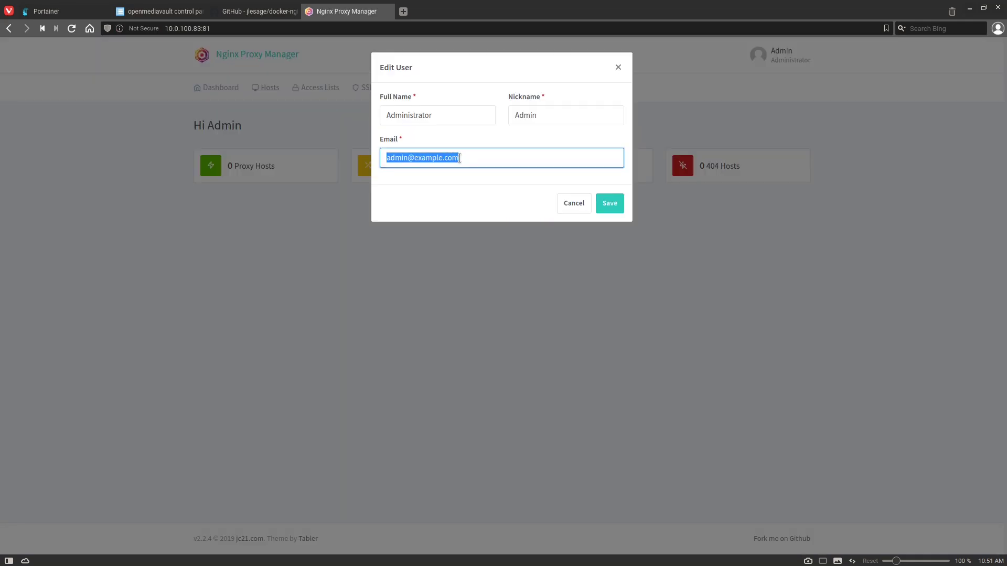
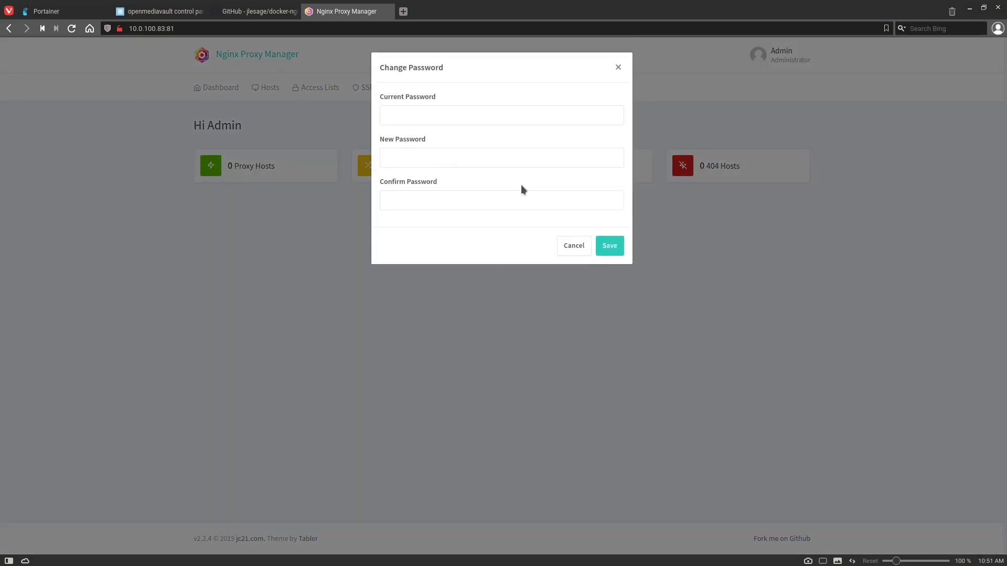
{"action": "type", "text": "•"}
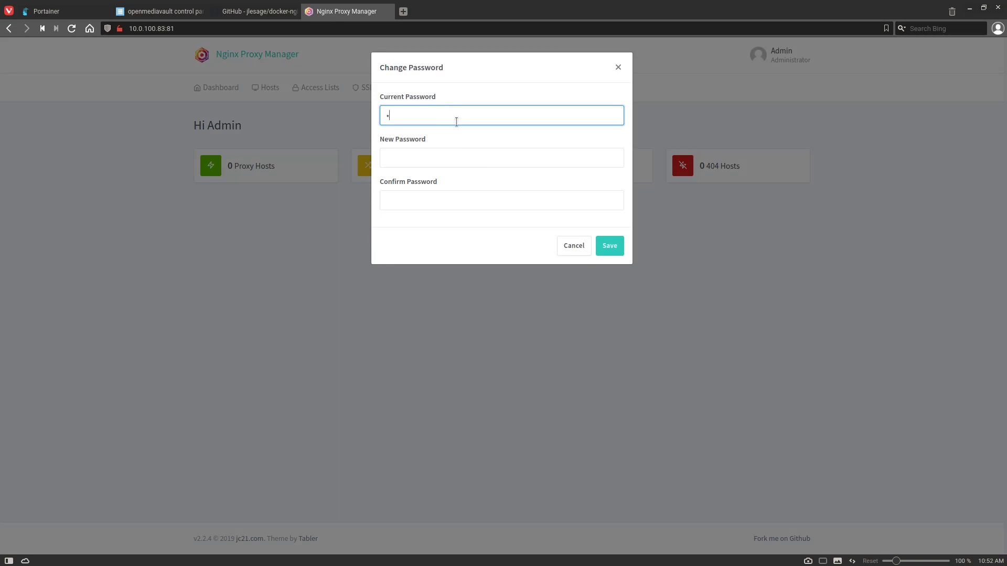
{"action": "type", "text": "password"}
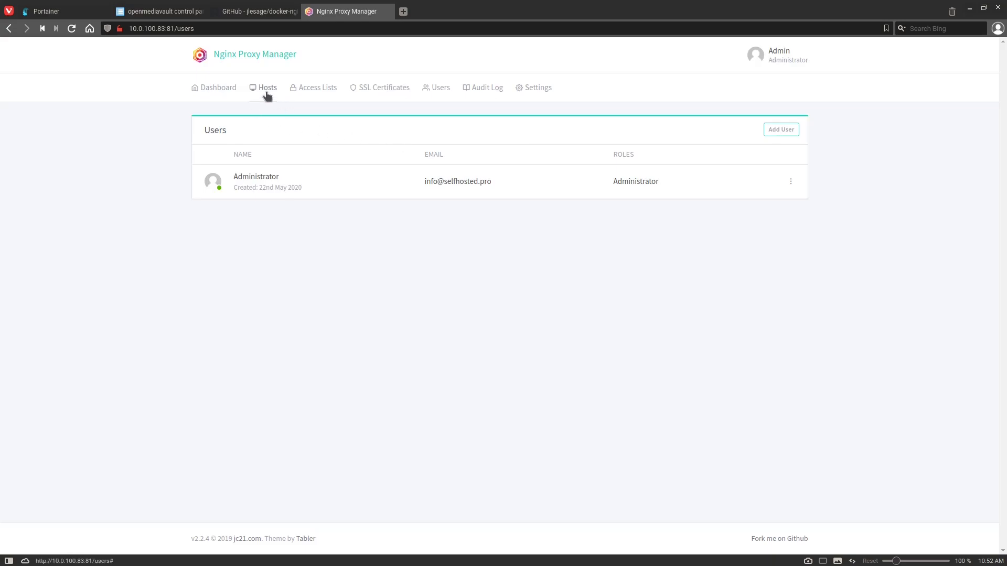
- Start a new proxy host with domain omv.streambands.live
{"action": "left_click", "coordinate": [267, 87]}
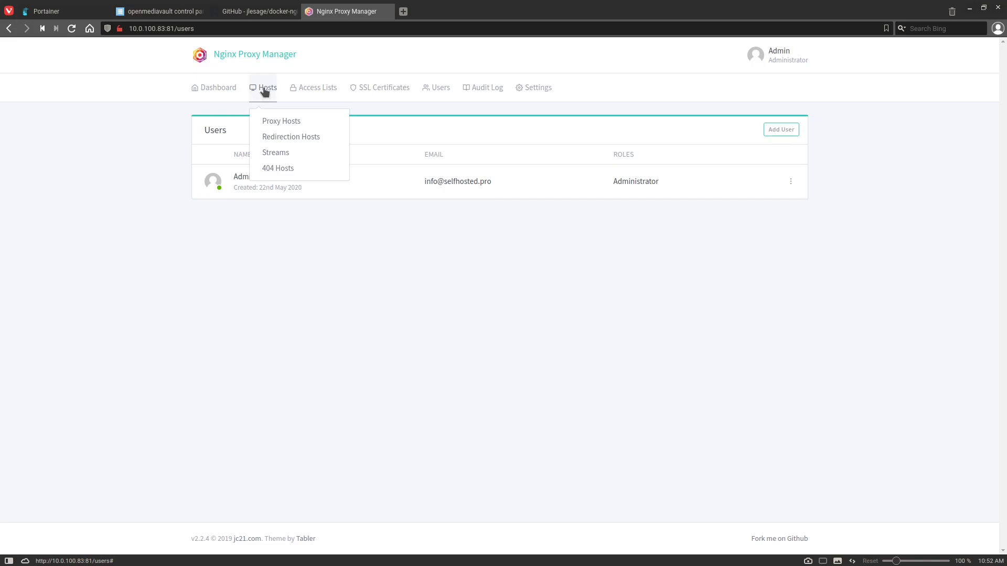
{"action": "left_click", "coordinate": [281, 121]}
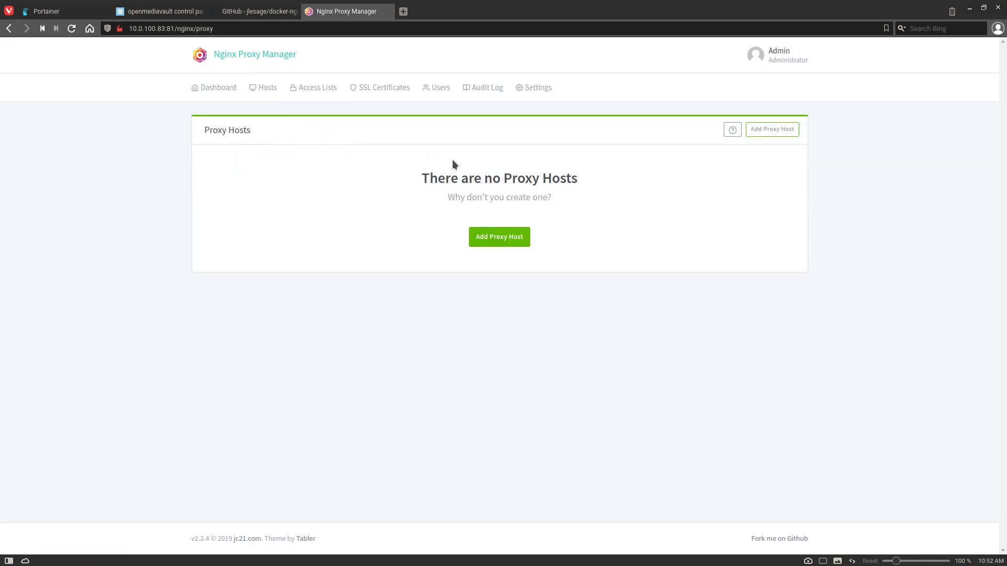
{"action": "mouse_move", "coordinate": [461, 159]}
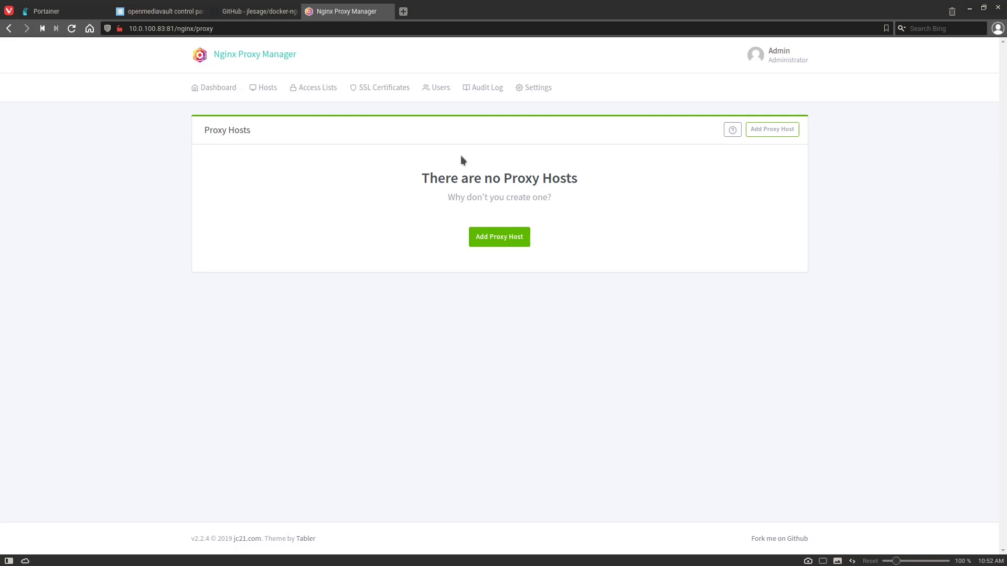
{"action": "left_click", "coordinate": [499, 237]}
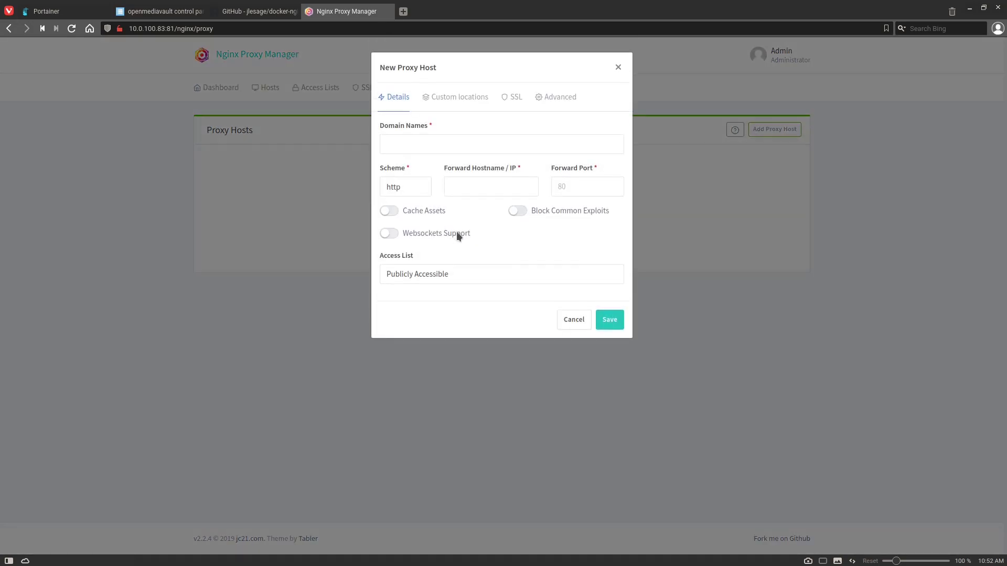
{"action": "type", "text": "omv.stream"}
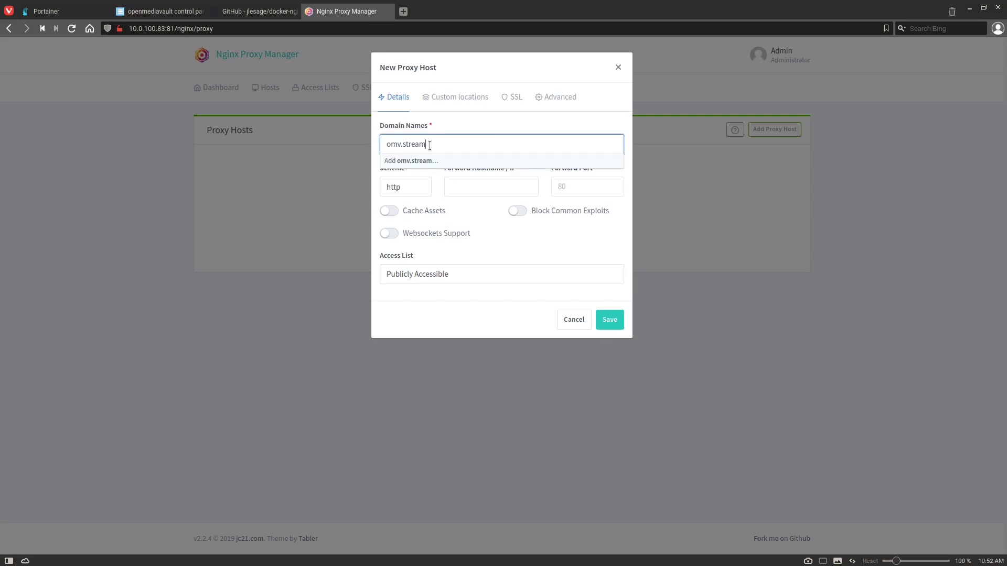
{"action": "type", "text": "bands.live"}
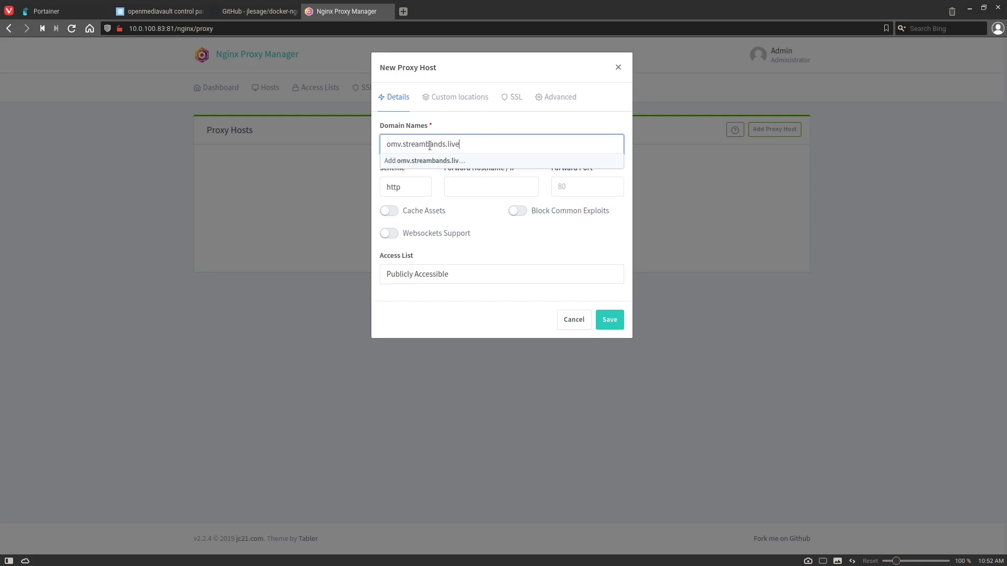
{"action": "left_click", "coordinate": [424, 161]}
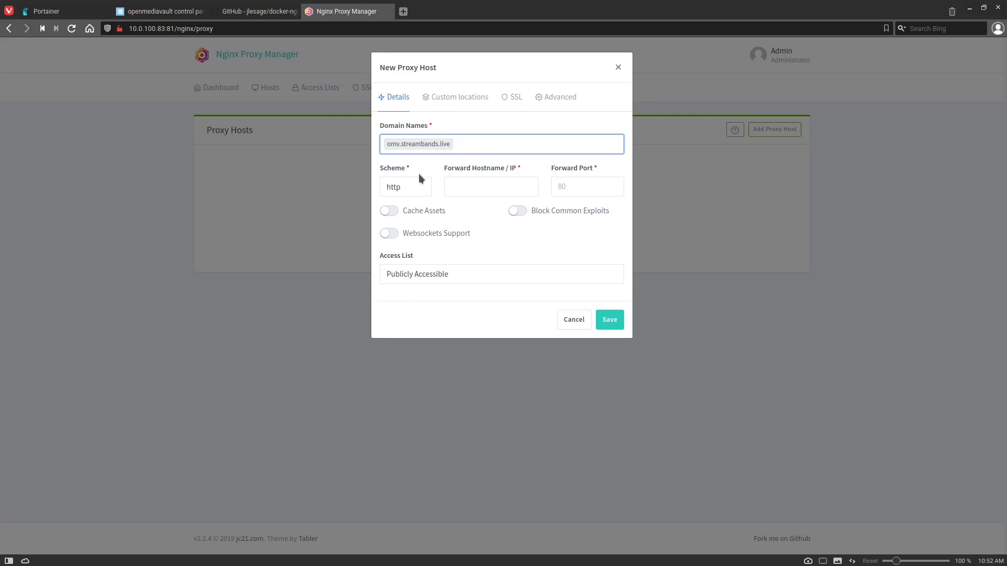
- Forward the host over http to 10.0.100.83 on port 801
{"action": "left_click", "coordinate": [405, 186]}
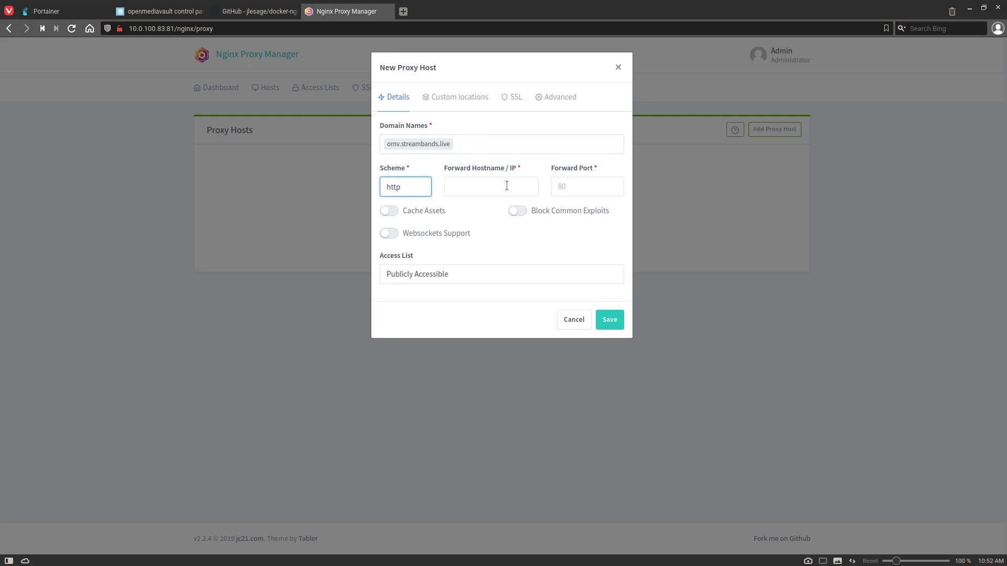
{"action": "type", "text": "10.0."}
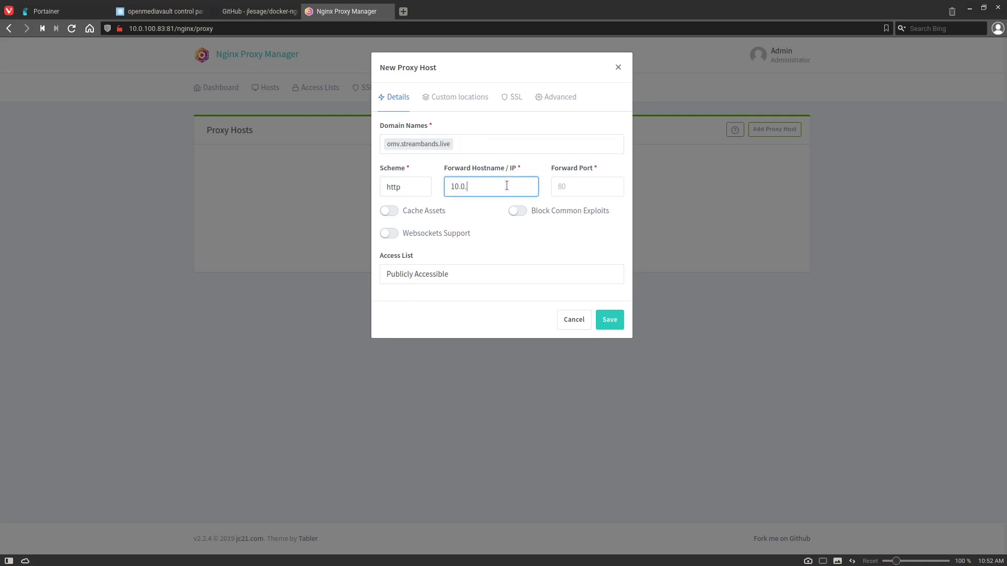
{"action": "type", "text": "100.83"}
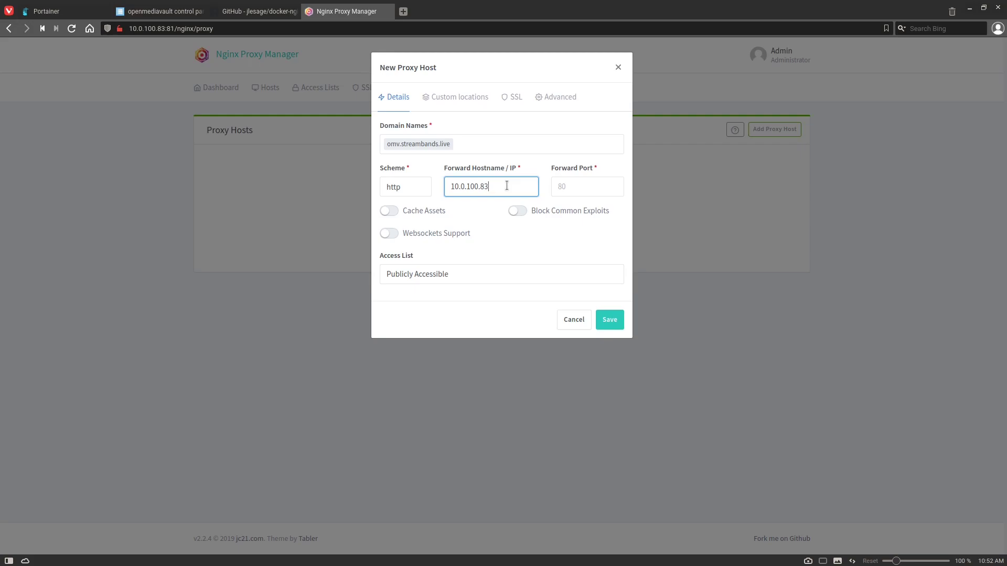
{"action": "left_click", "coordinate": [585, 186]}
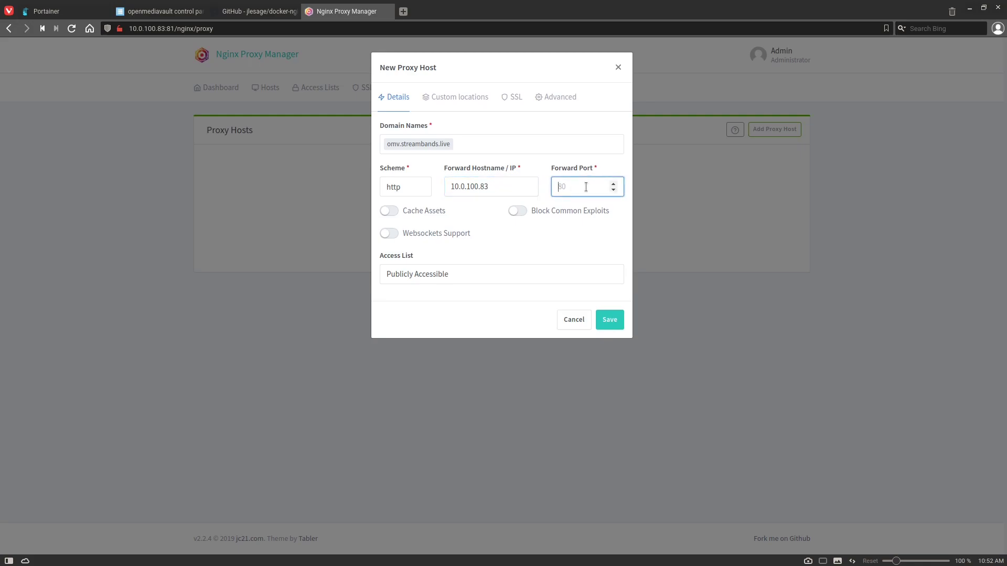
{"action": "type", "text": "8"}
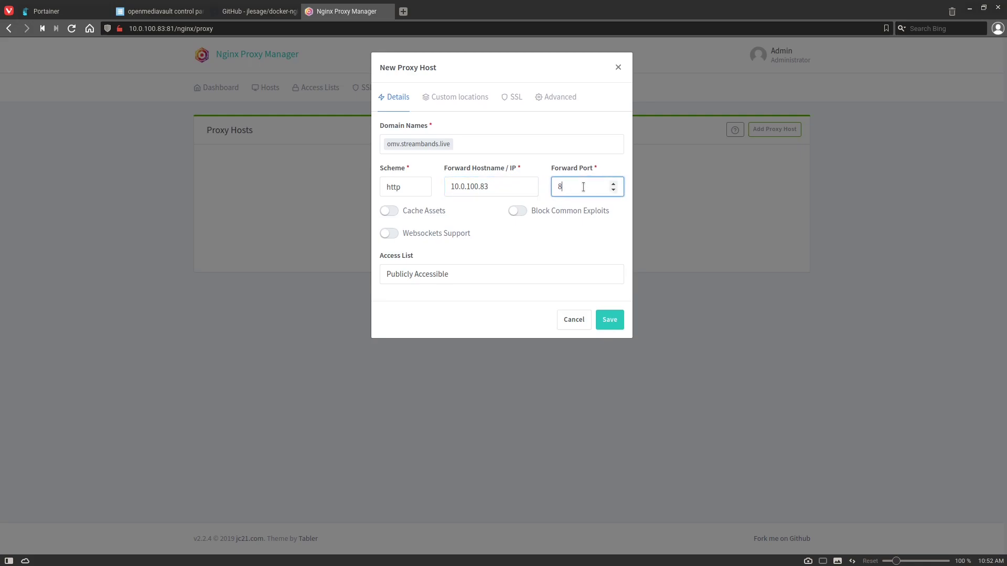
{"action": "type", "text": "01"}
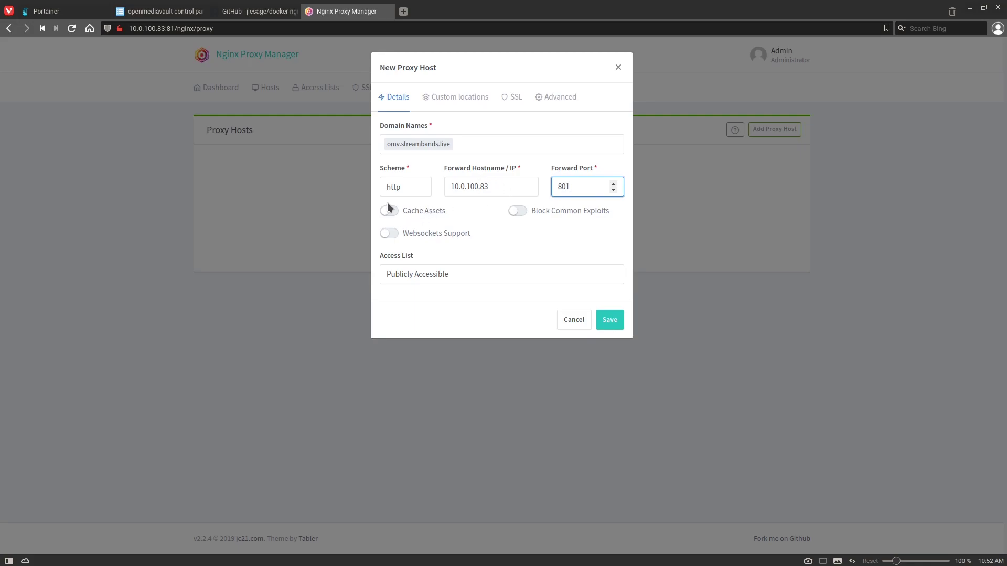
{"action": "mouse_move", "coordinate": [483, 117]}
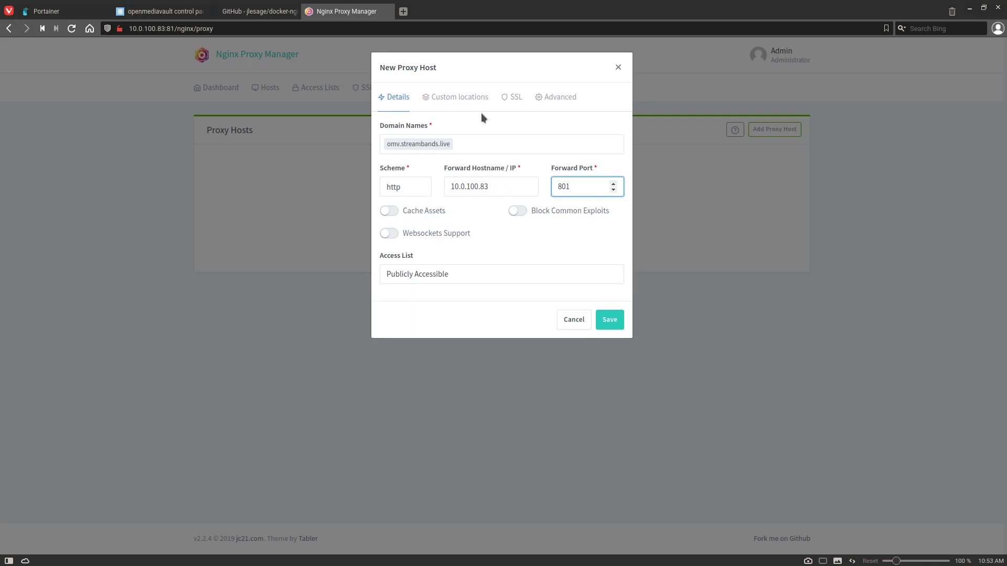
- Request a new Let's Encrypt certificate with forced SSL, agree to the terms and save the host
{"action": "left_click", "coordinate": [515, 97]}
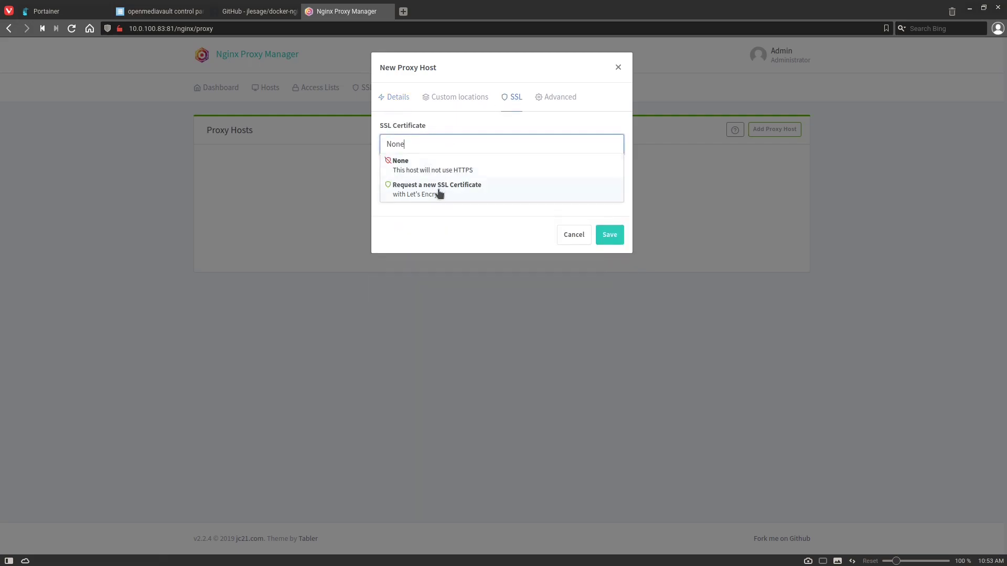
{"action": "left_click", "coordinate": [437, 189]}
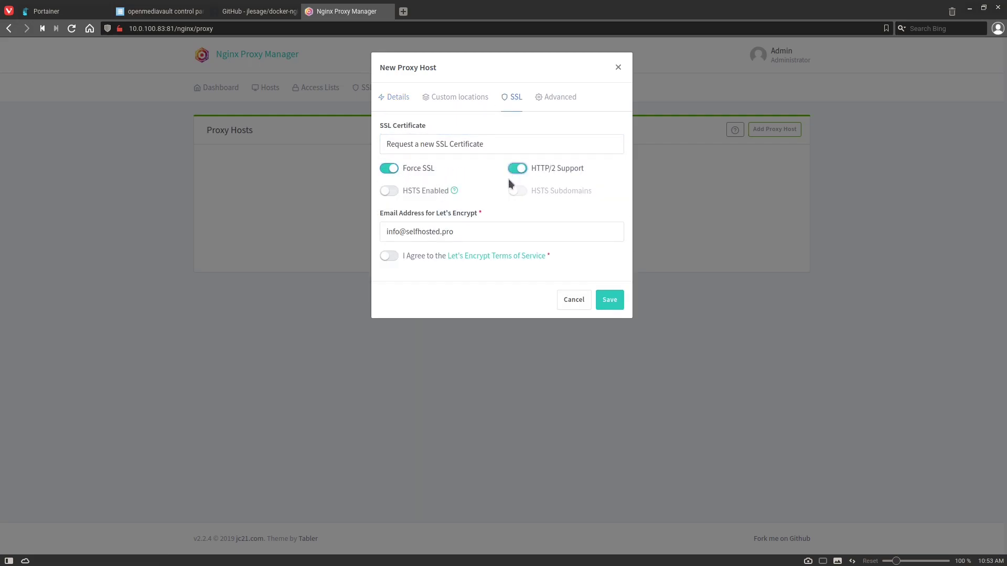
{"action": "left_click", "coordinate": [388, 256]}
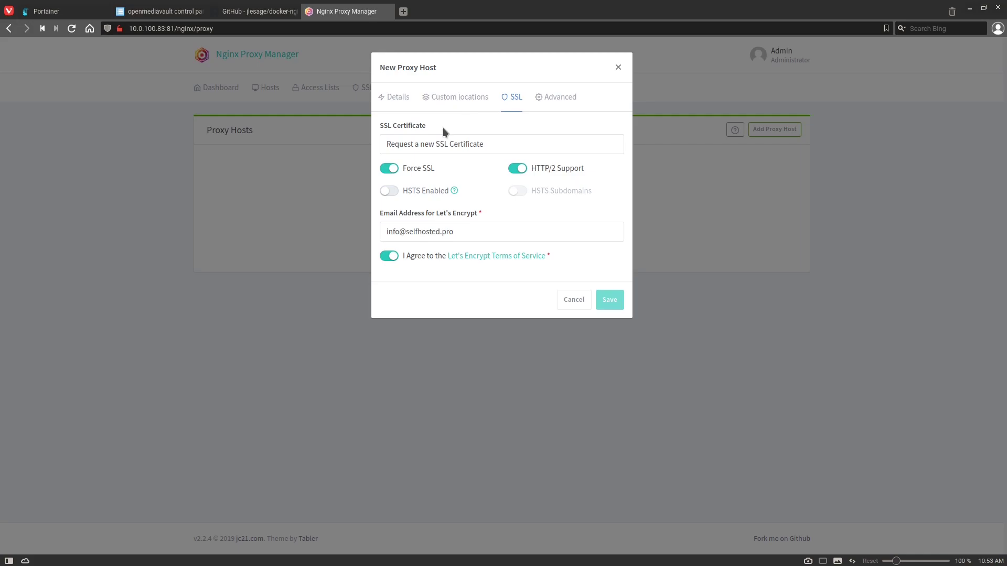
{"action": "mouse_move", "coordinate": [469, 124]}
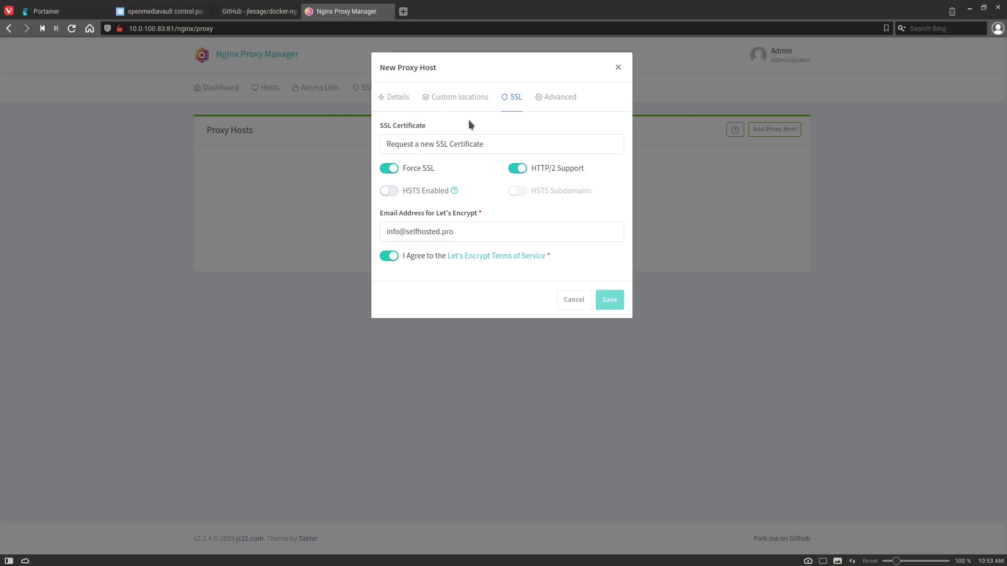
{"action": "mouse_move", "coordinate": [492, 118]}
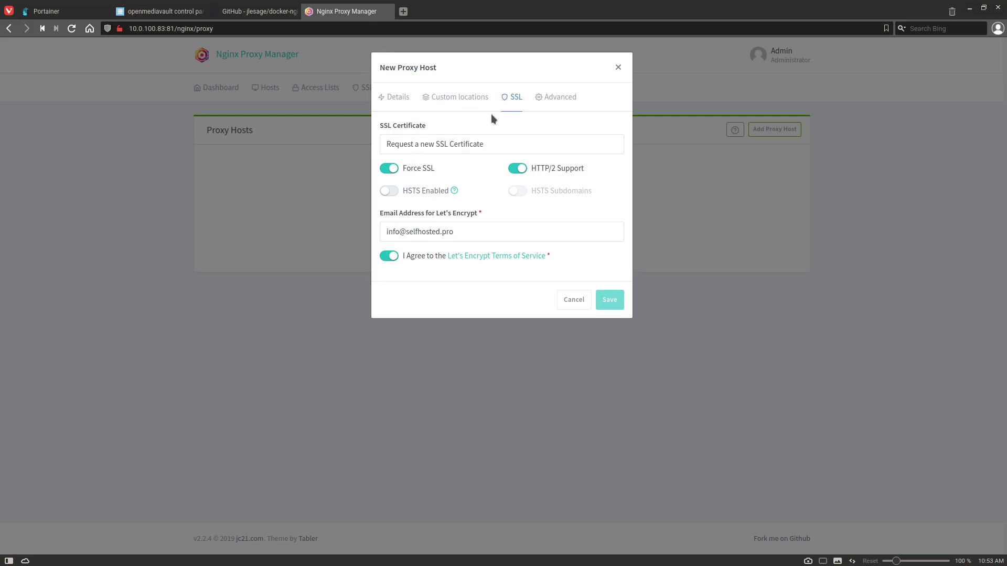
{"action": "left_click", "coordinate": [607, 299]}
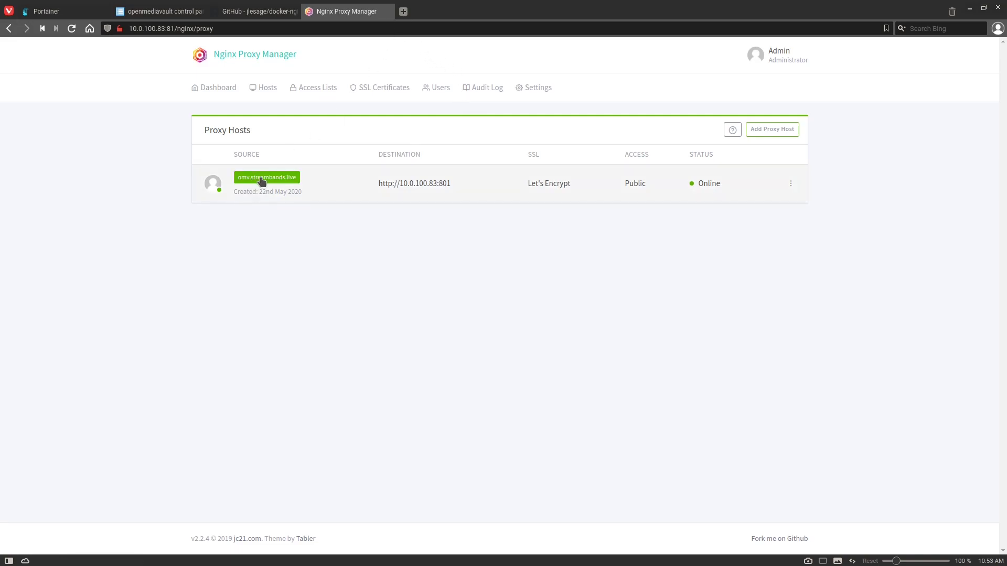
- Browse to omv.streambands.live, confirm openmediavault's login page loads, and return to the proxy host list
{"action": "left_click", "coordinate": [266, 177]}
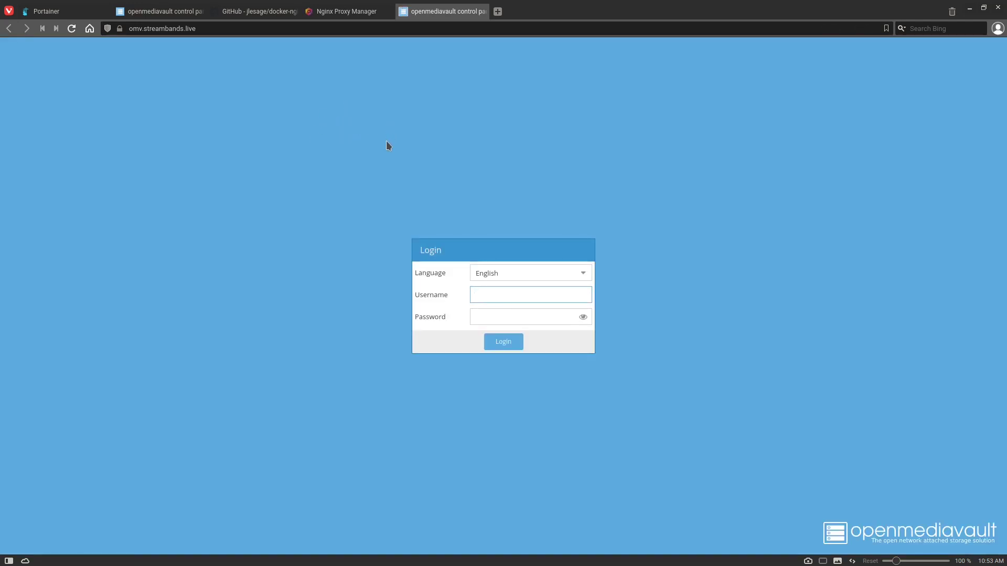
{"action": "left_click", "coordinate": [530, 295]}
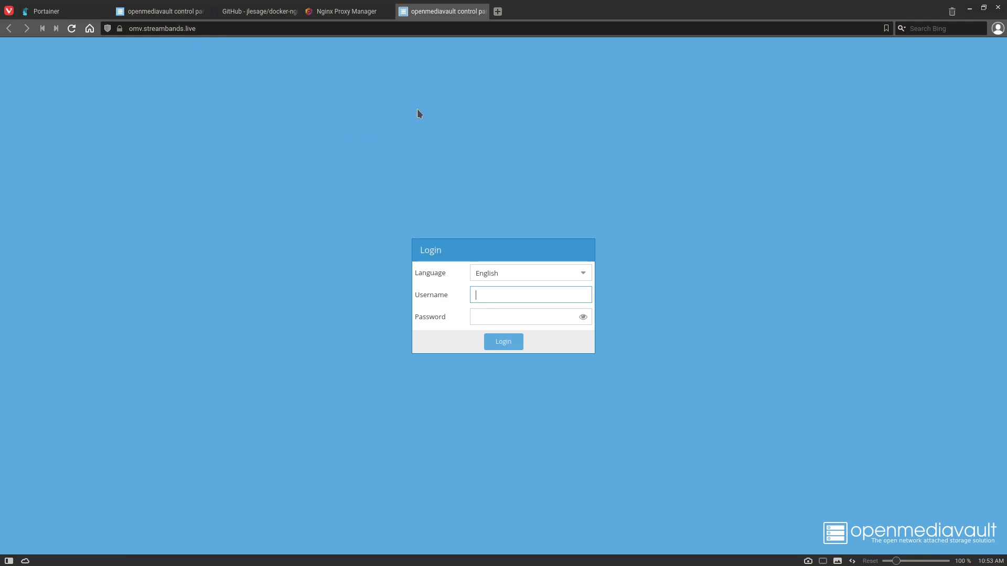
{"action": "mouse_move", "coordinate": [344, 11]}
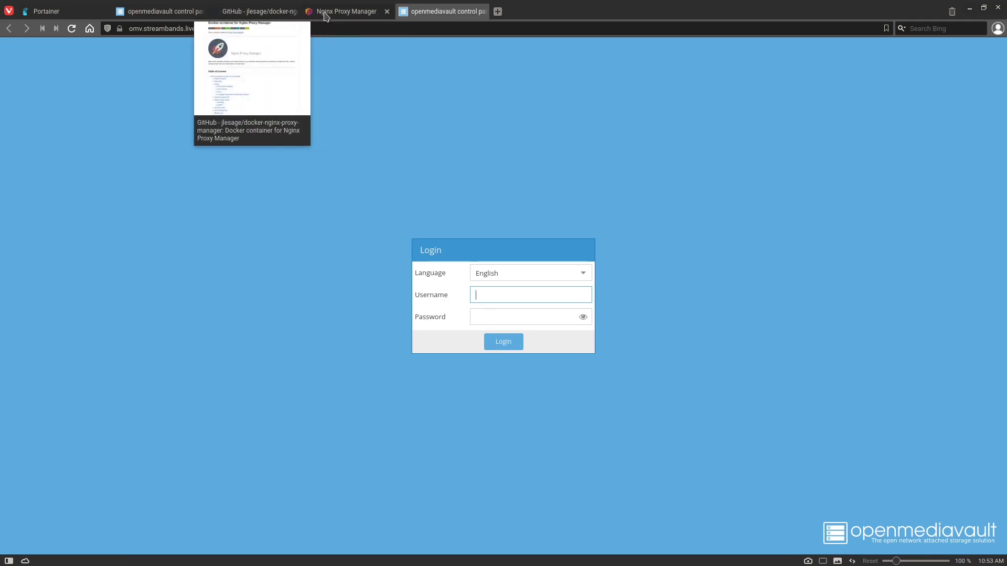
{"action": "left_click", "coordinate": [346, 11]}
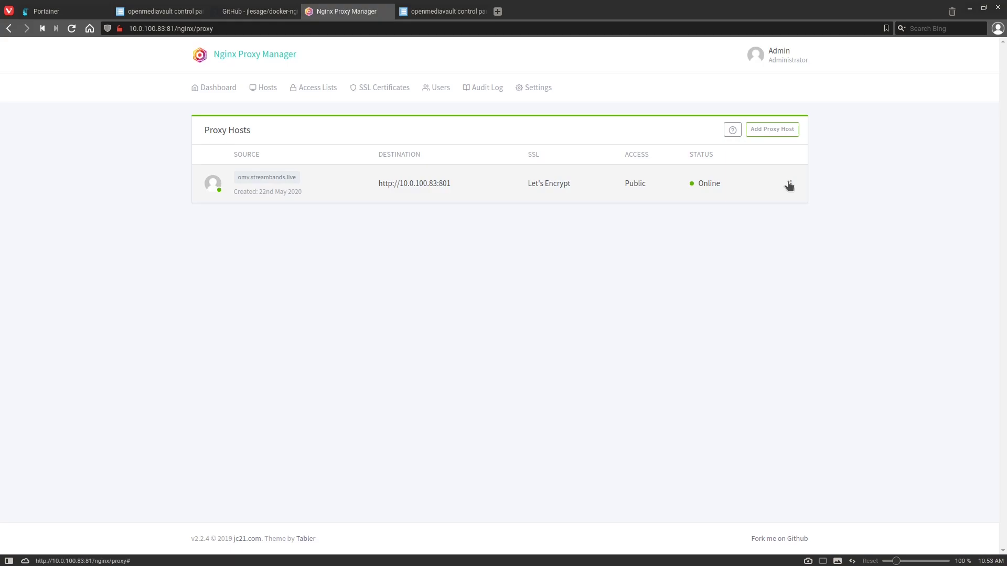
{"action": "left_click", "coordinate": [789, 186]}
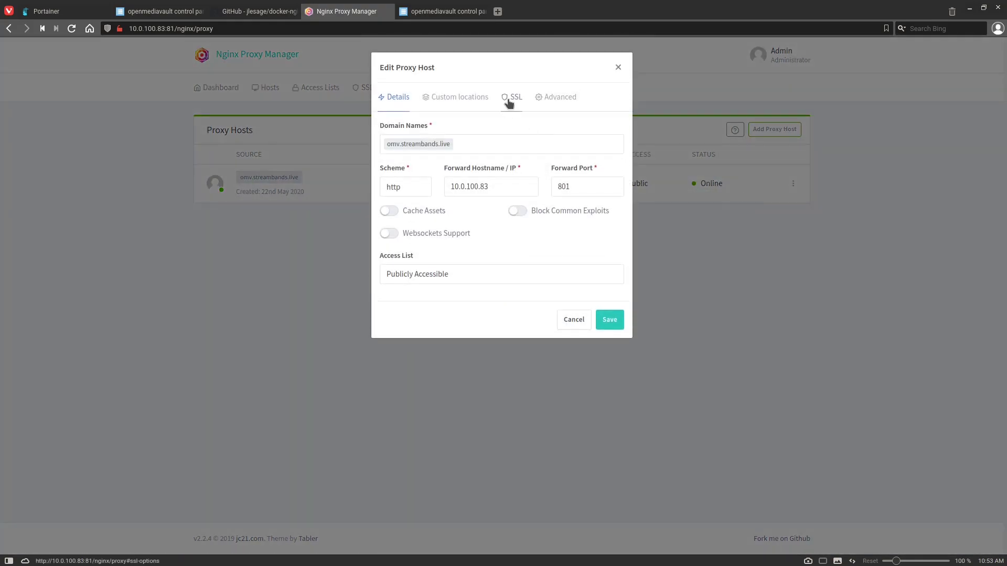
{"action": "left_click", "coordinate": [515, 97]}
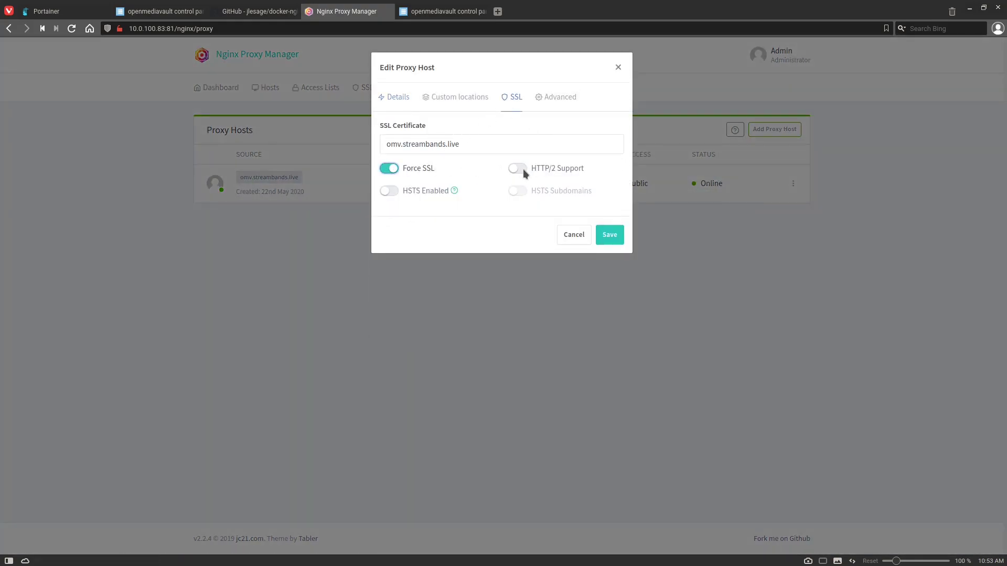
{"action": "left_click", "coordinate": [608, 235]}
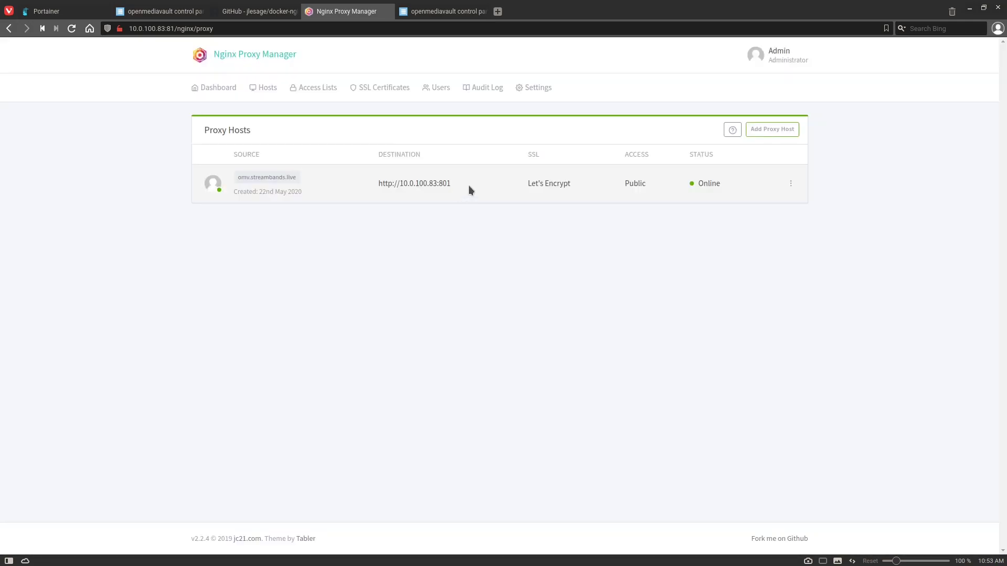
{"action": "mouse_move", "coordinate": [487, 88]}
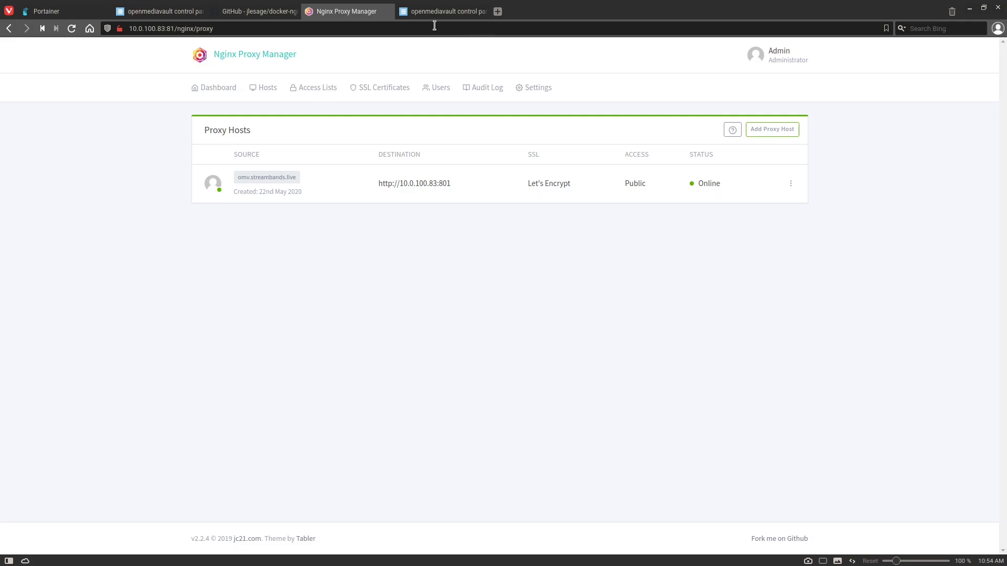
{"action": "mouse_move", "coordinate": [374, 51]}
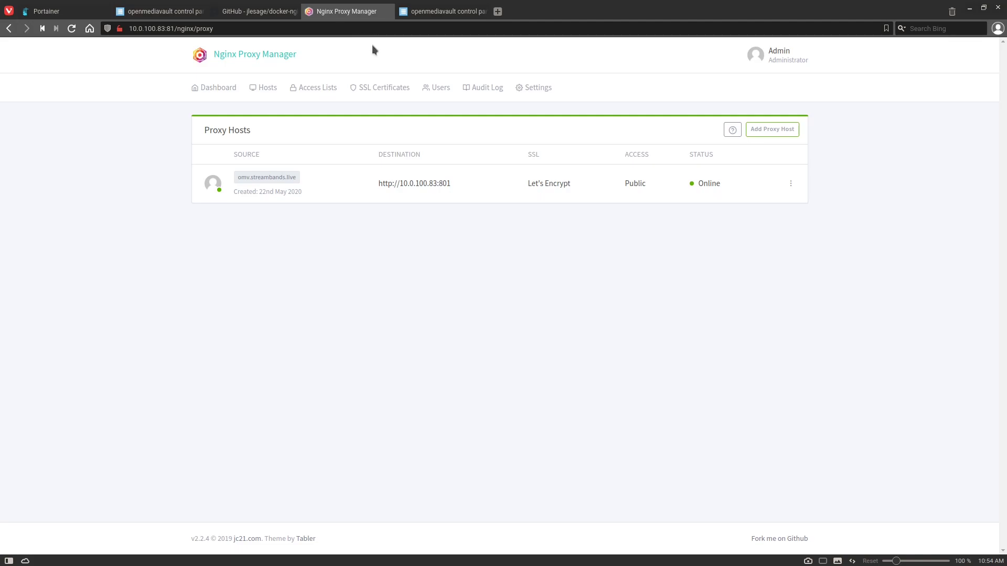
{"action": "mouse_move", "coordinate": [386, 63]}
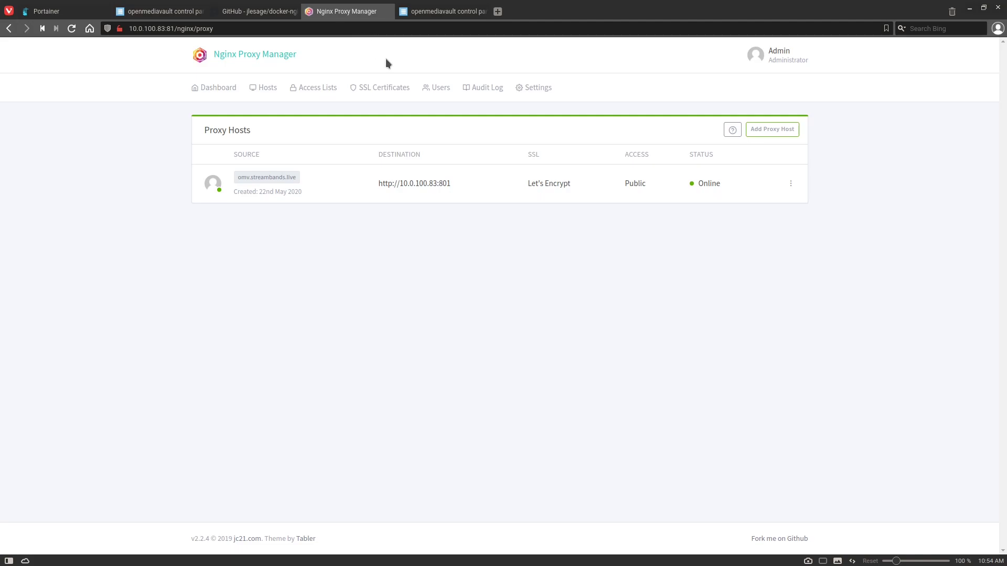